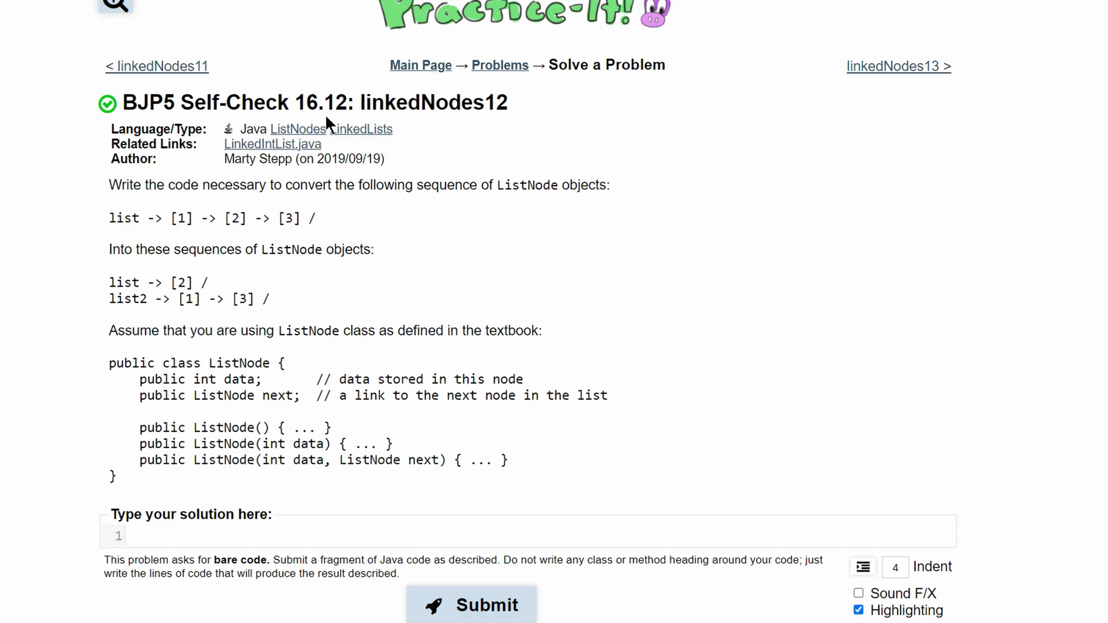
mouse_move(120, 203)
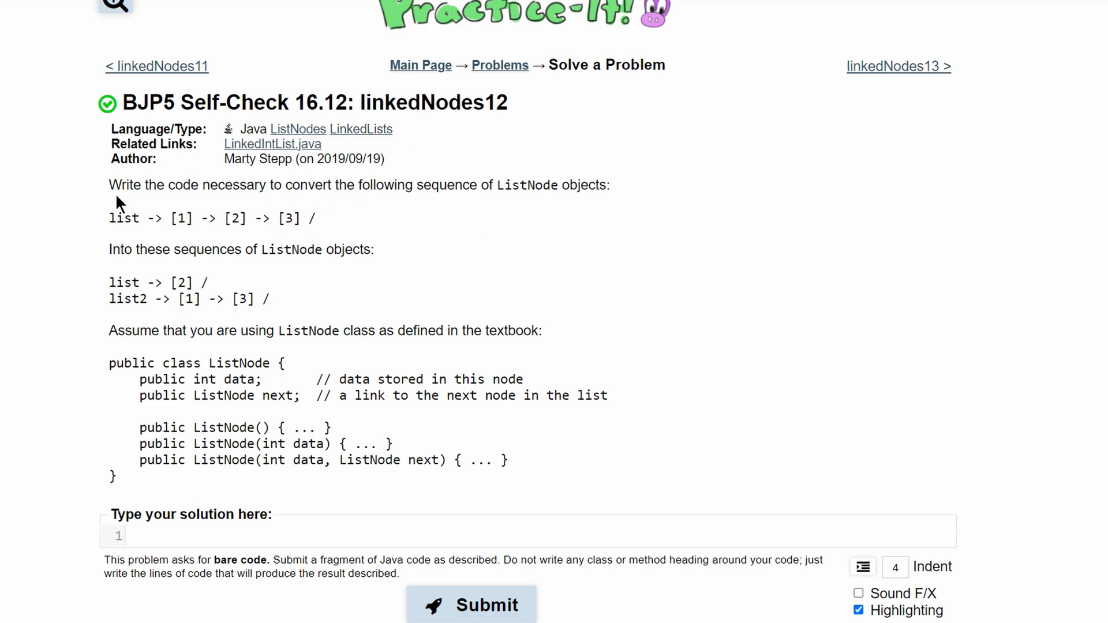
mouse_move(376, 200)
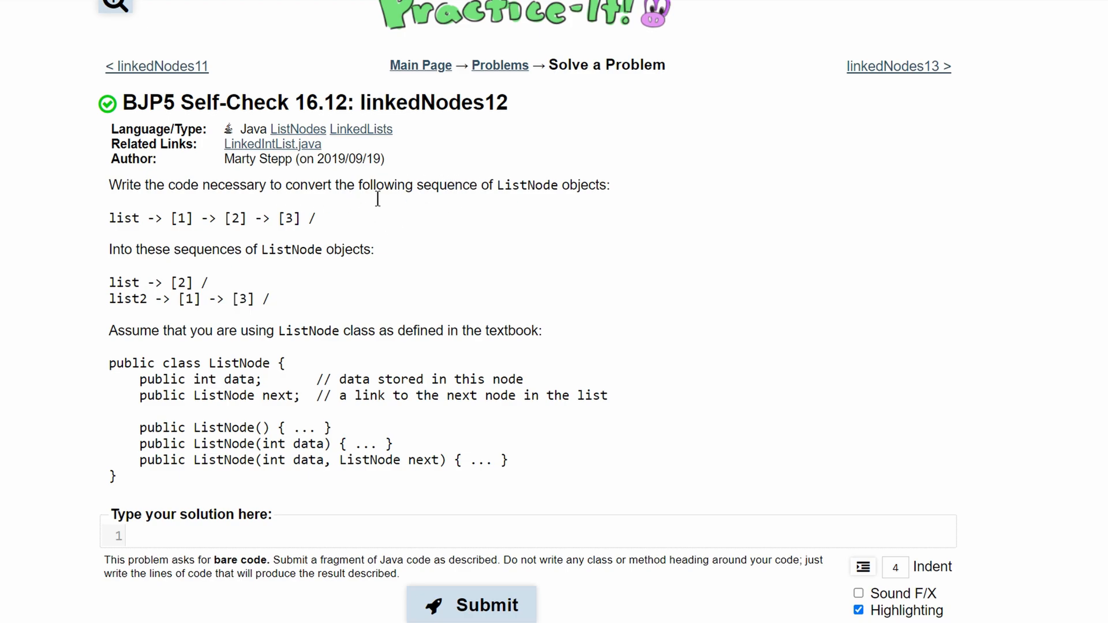
mouse_move(168, 222)
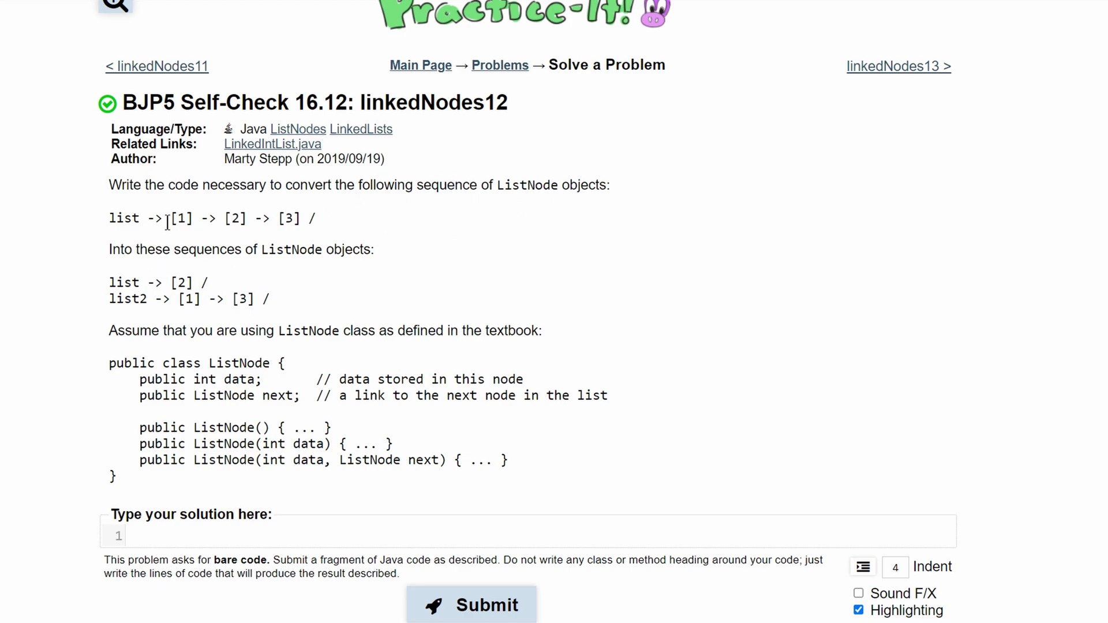
Write the first line 'ListNode list2 = list;' in the empty solution area
double_click(124, 218)
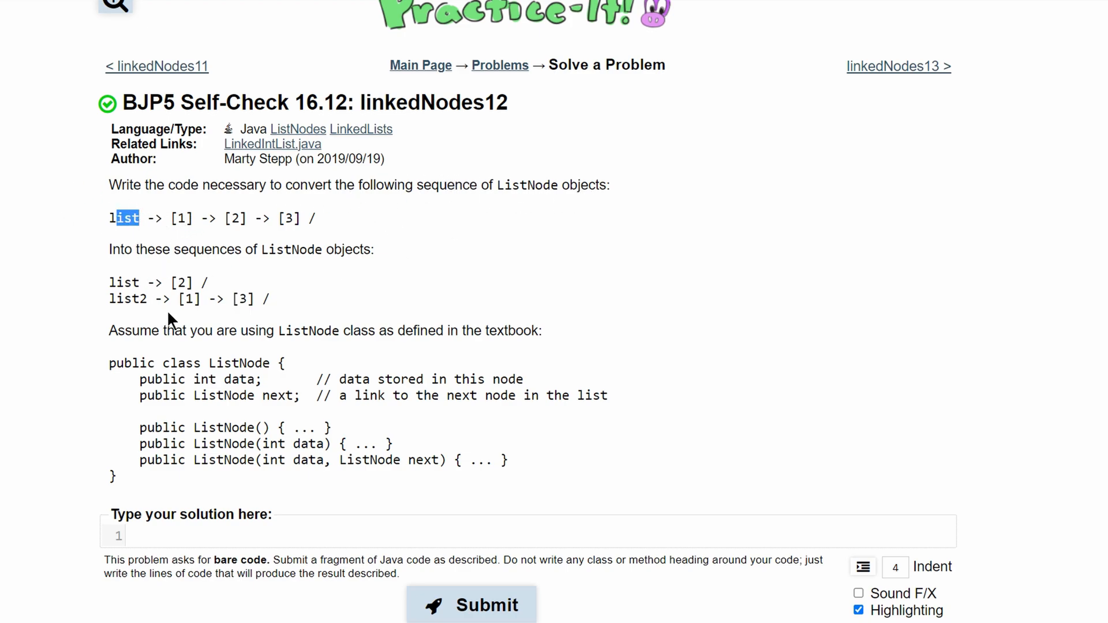
mouse_move(106, 319)
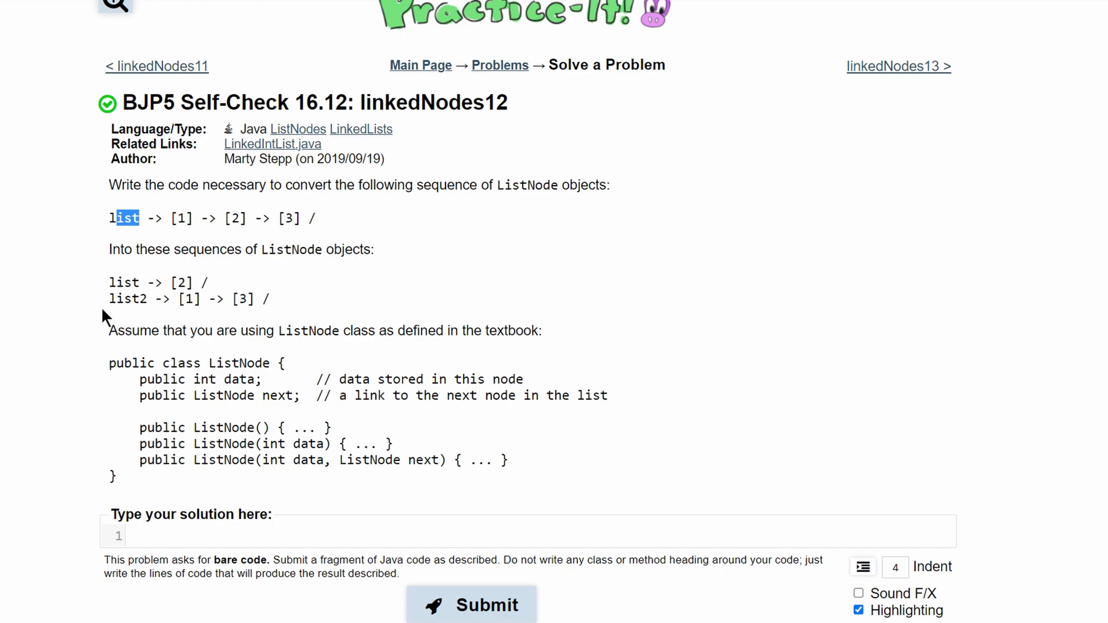
double_click(129, 298)
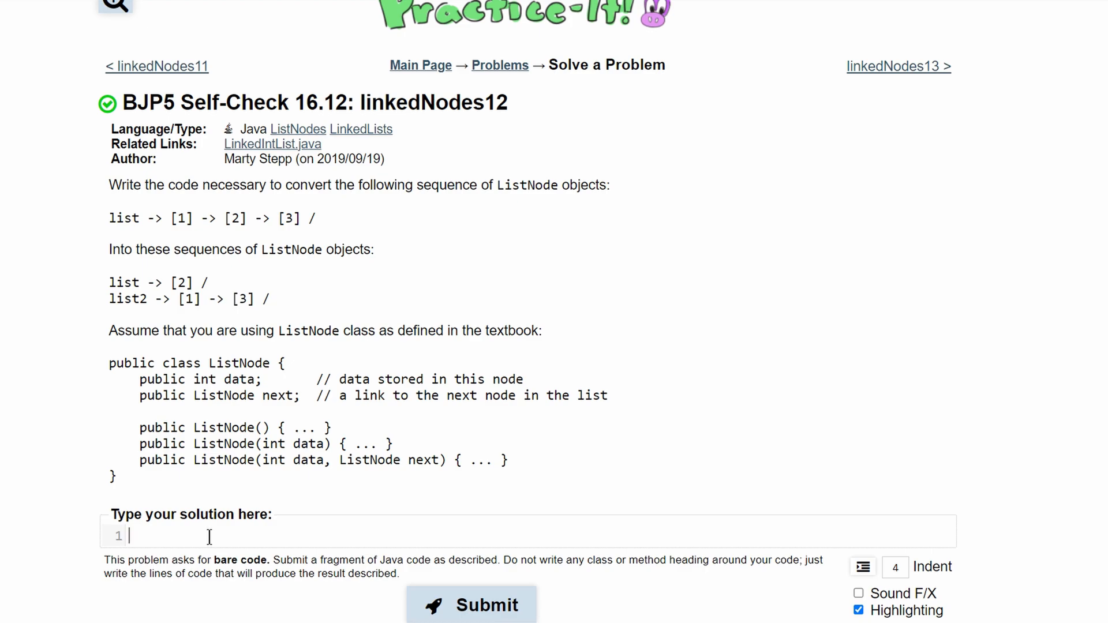
text(ListNode)
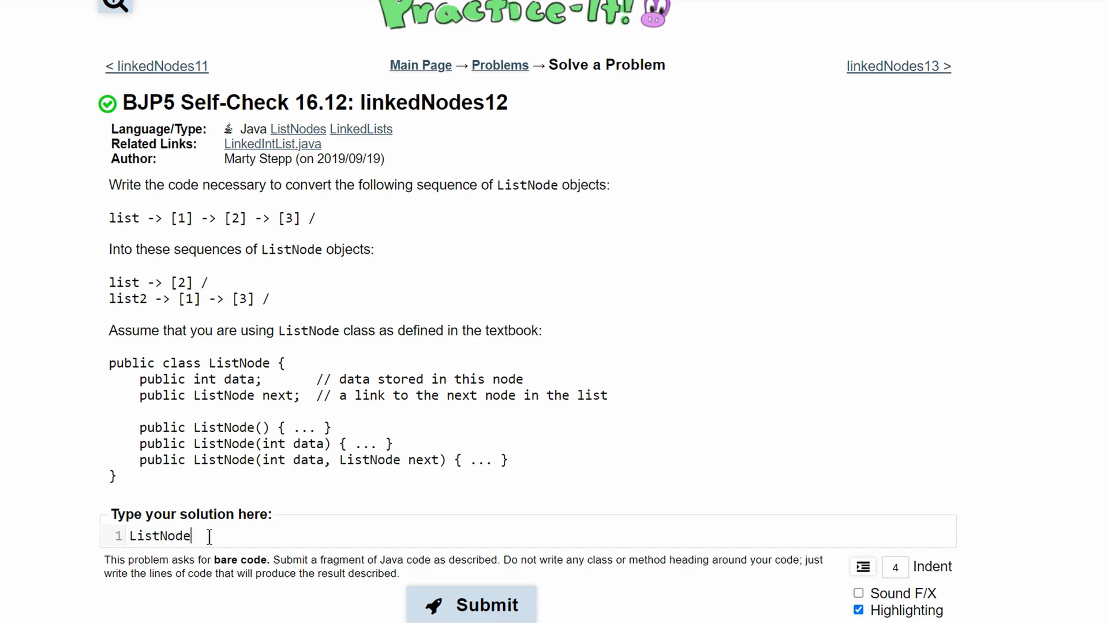
text(list2 =)
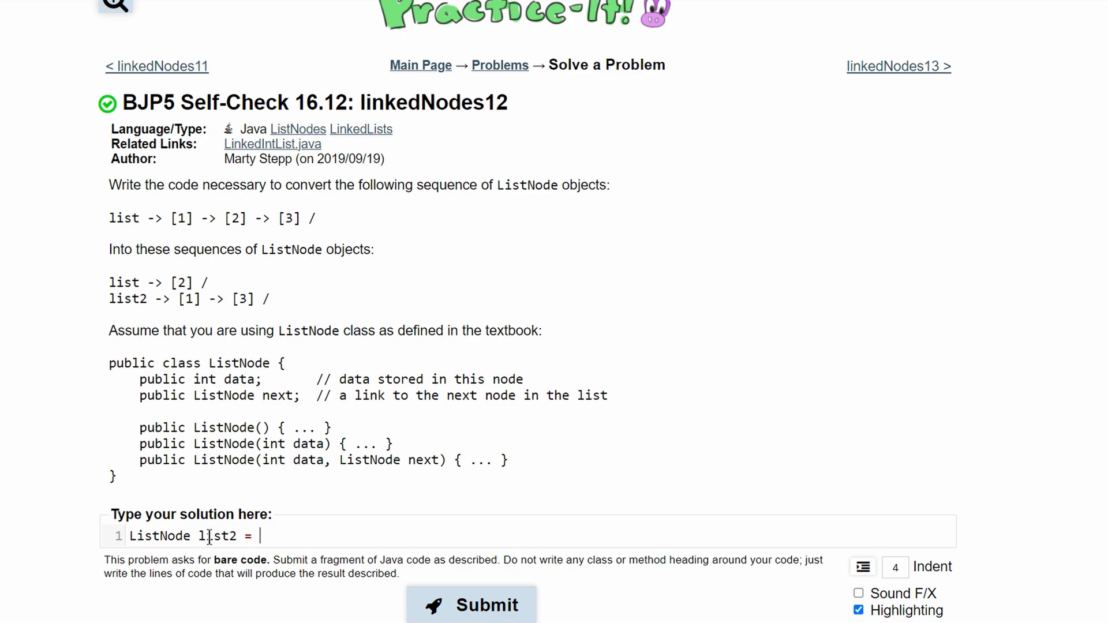
text(list;)
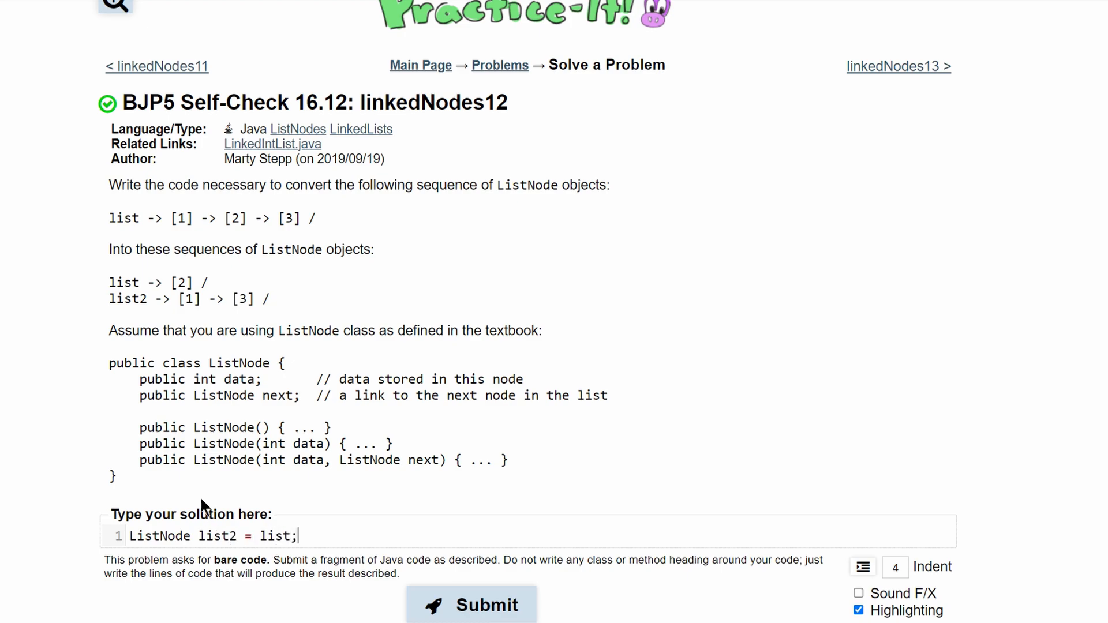
mouse_move(283, 553)
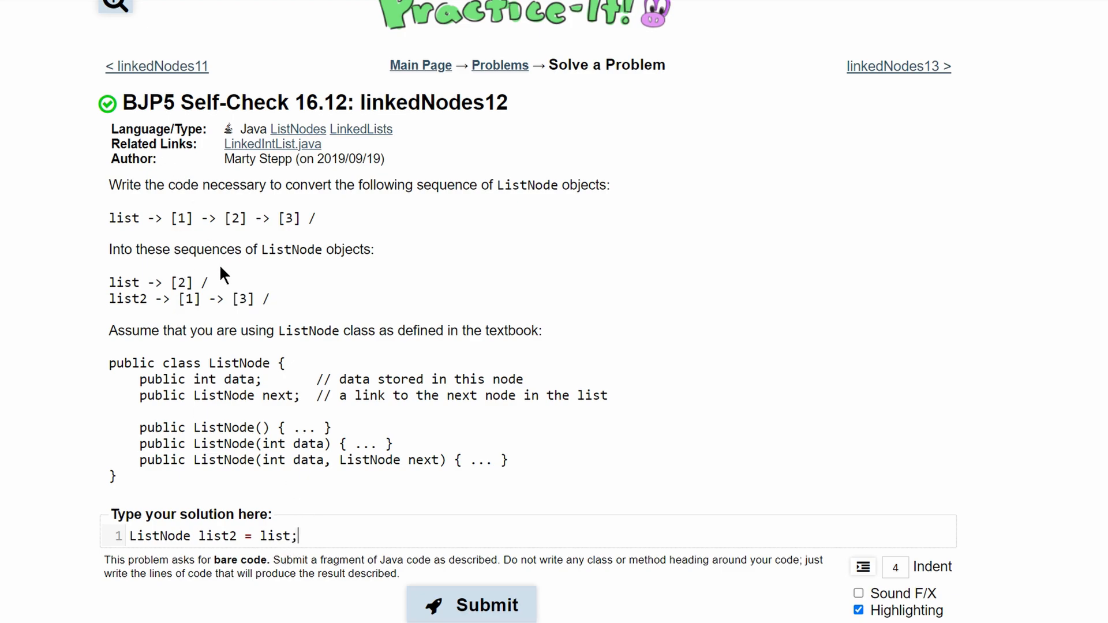
Add the trace comment '//list2: 1' to the first line
double_click(181, 218)
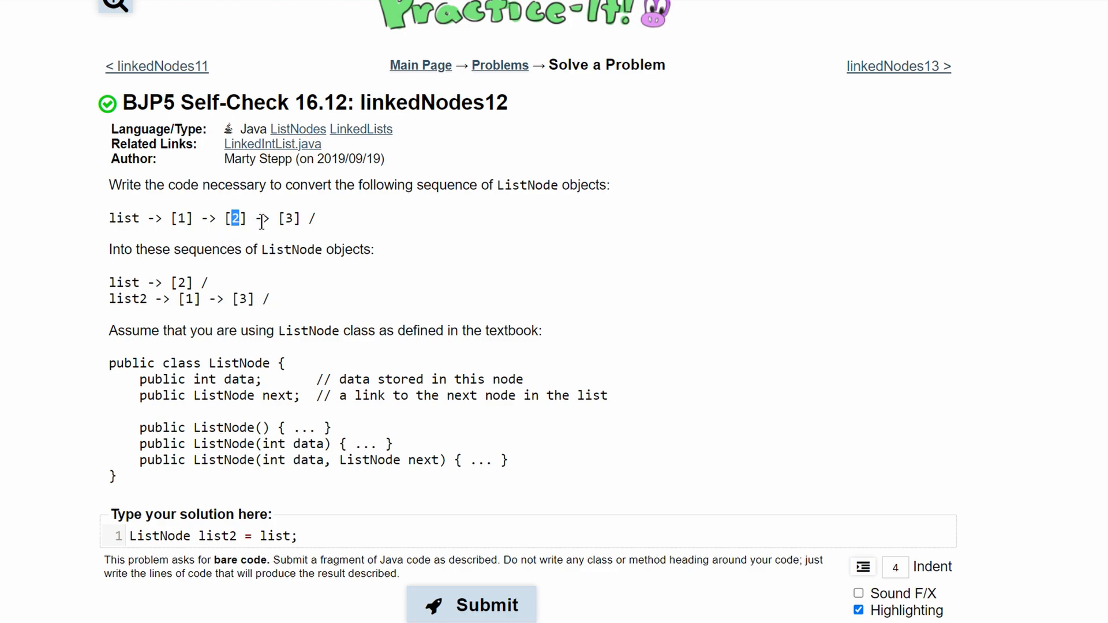
mouse_move(290, 218)
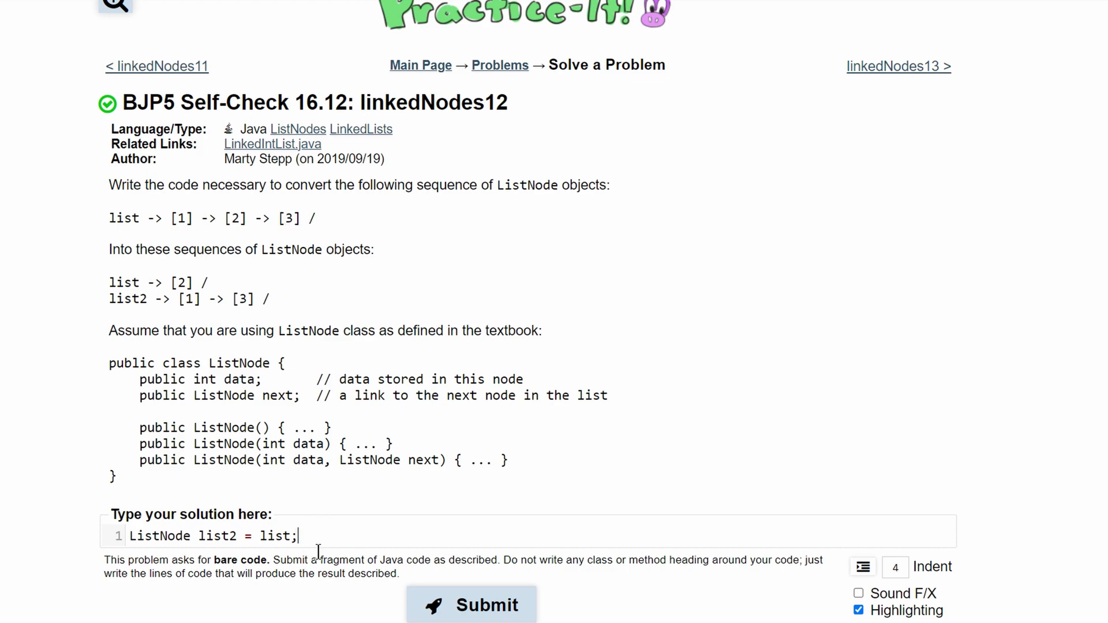
text(//list2)
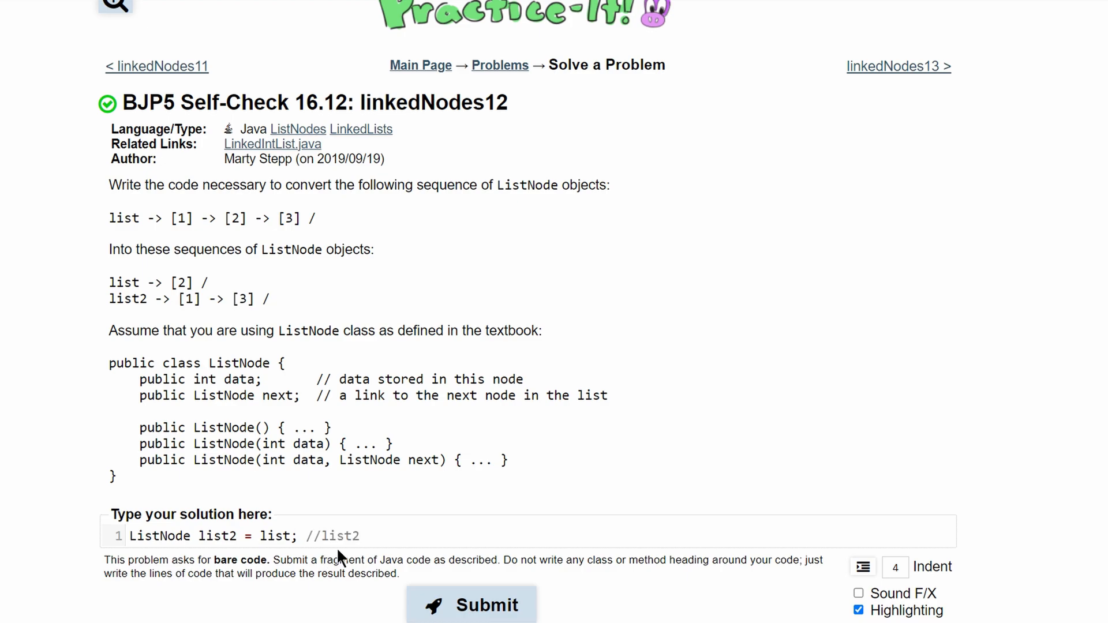
text(1)
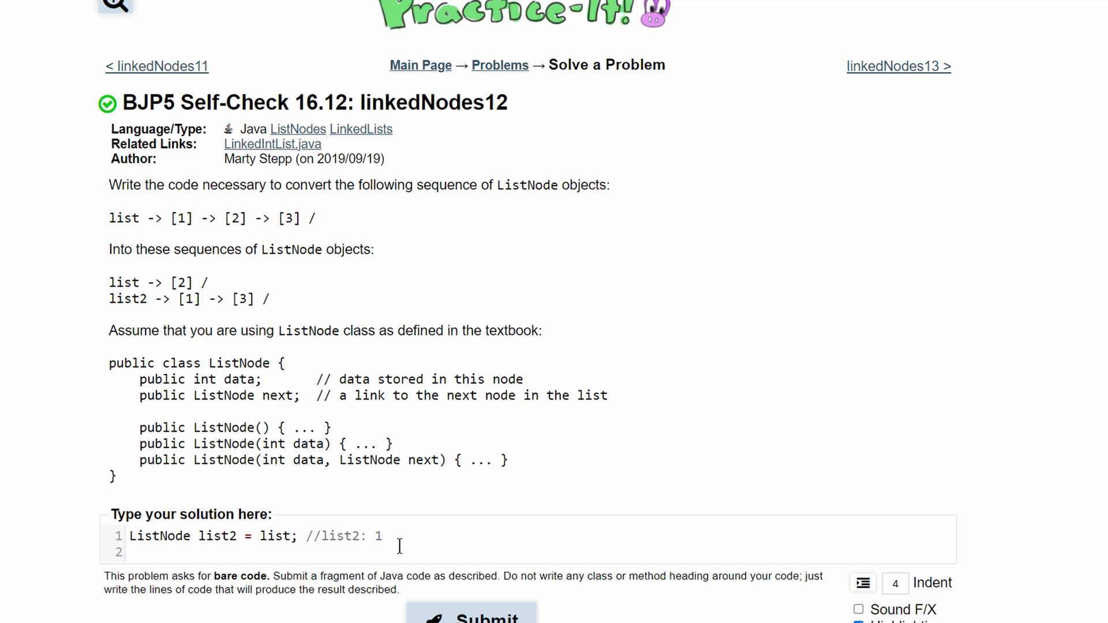
mouse_move(219, 366)
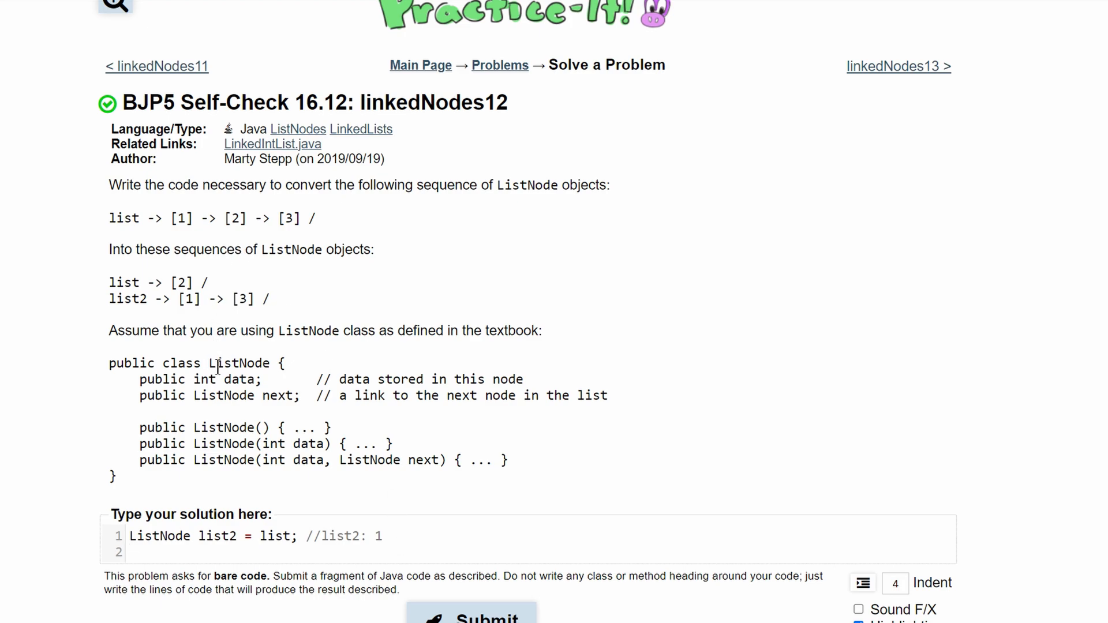
Write the second line 'list = list.next;' with trace comment '//list: 2, 3, /'
double_click(123, 282)
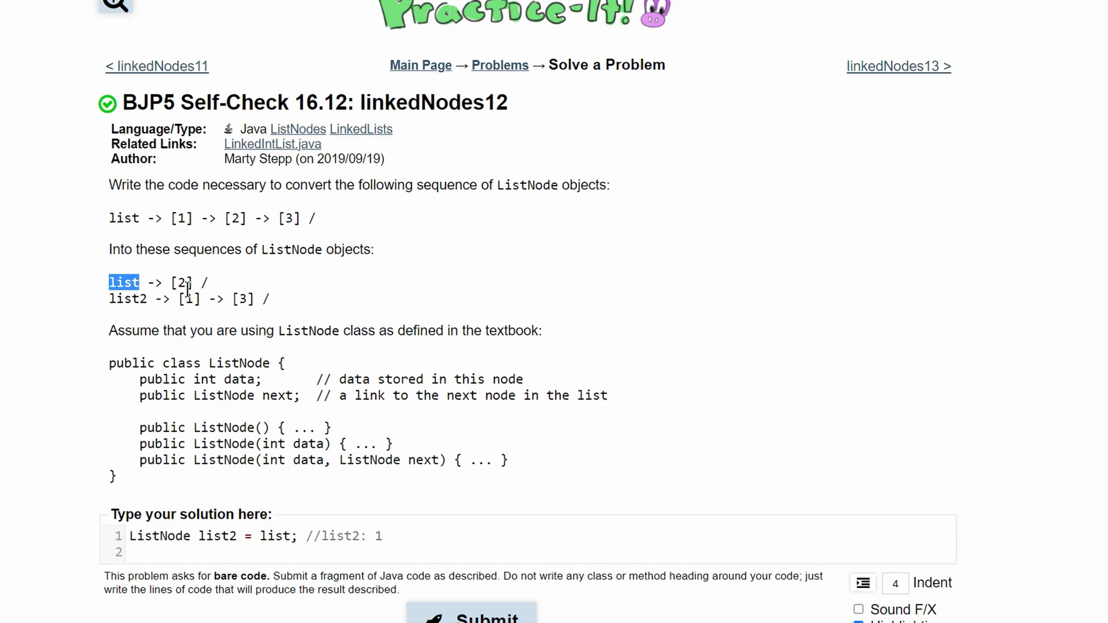
mouse_move(318, 226)
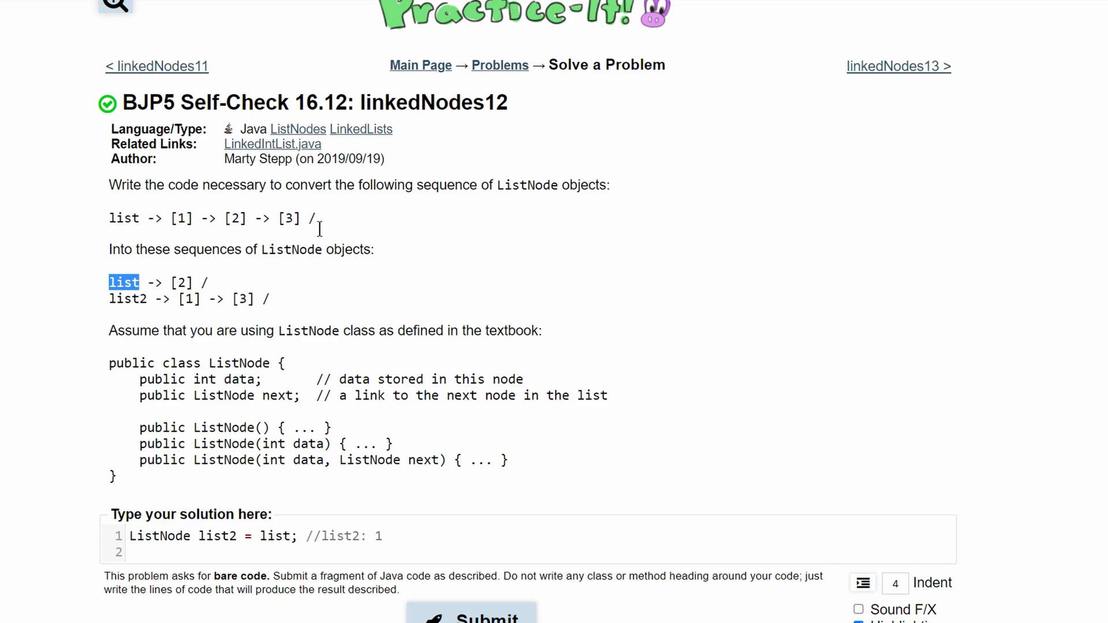
double_click(180, 218)
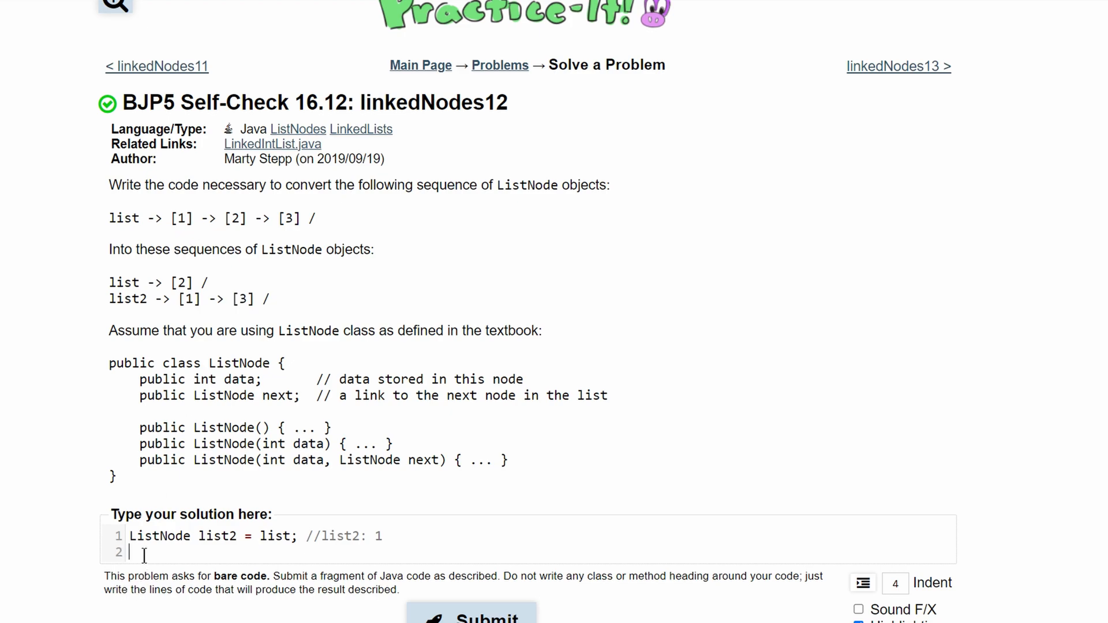
text(list = list)
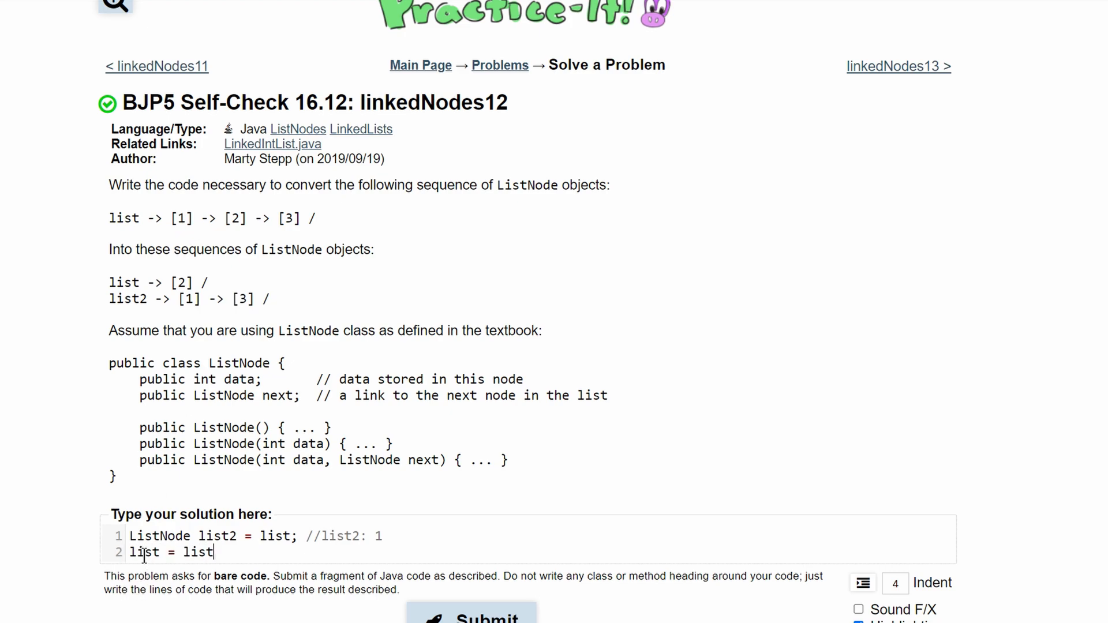
text(.next;)
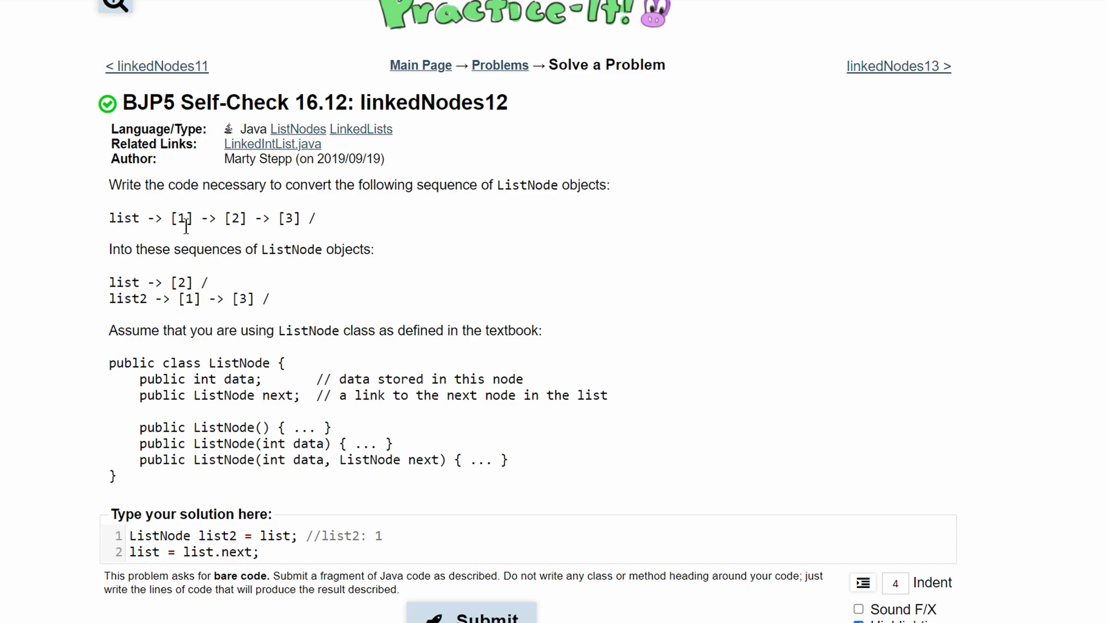
double_click(182, 219)
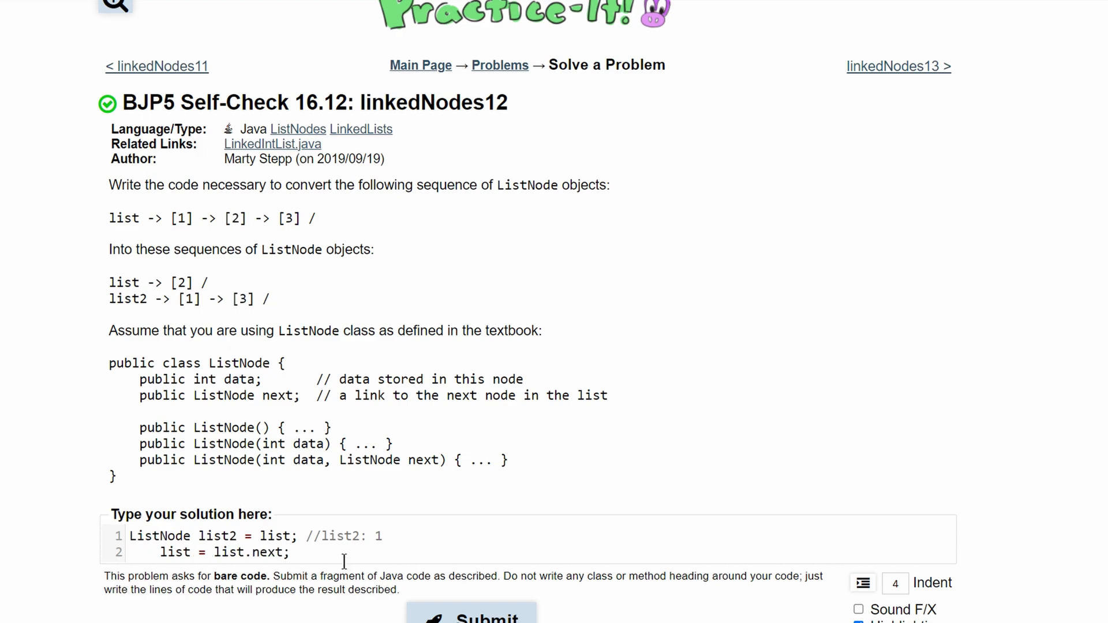
text(//list:)
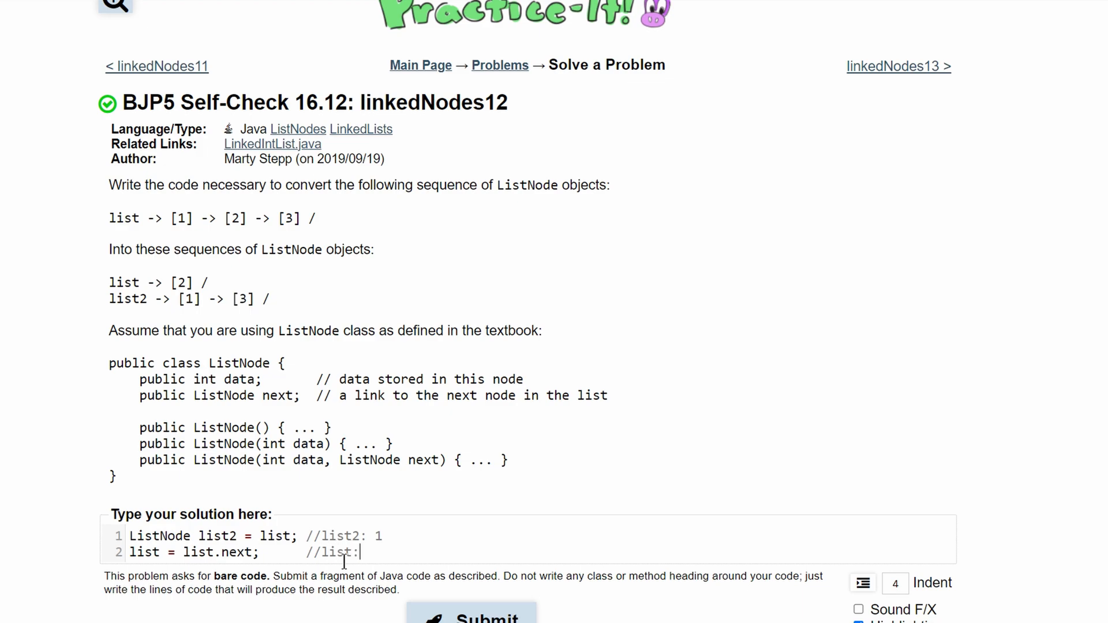
text(2, 3, /)
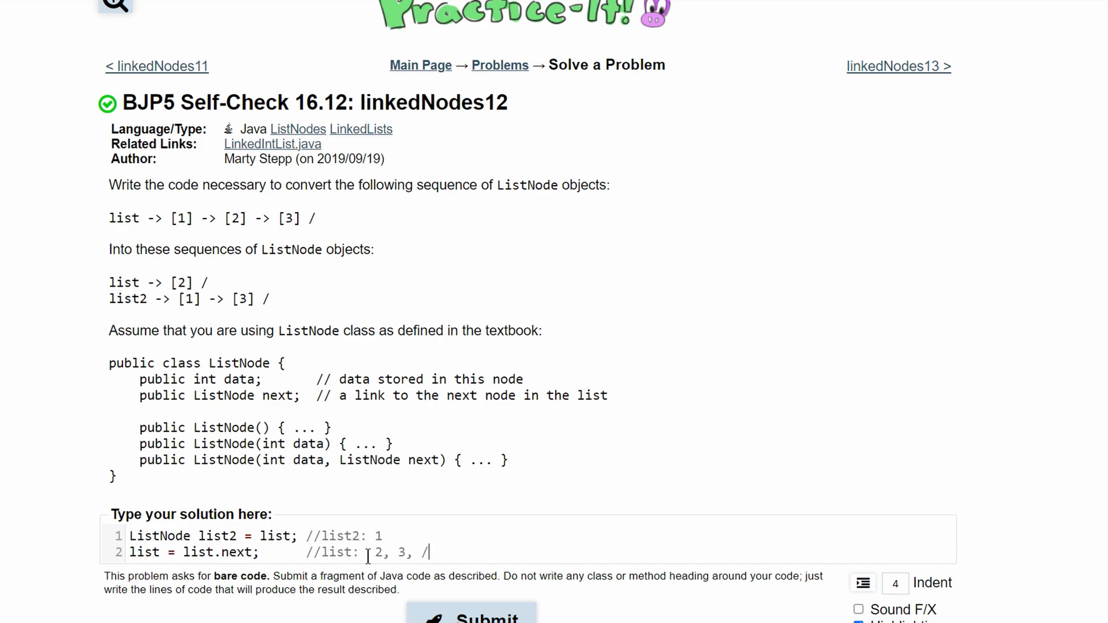
key(Return)
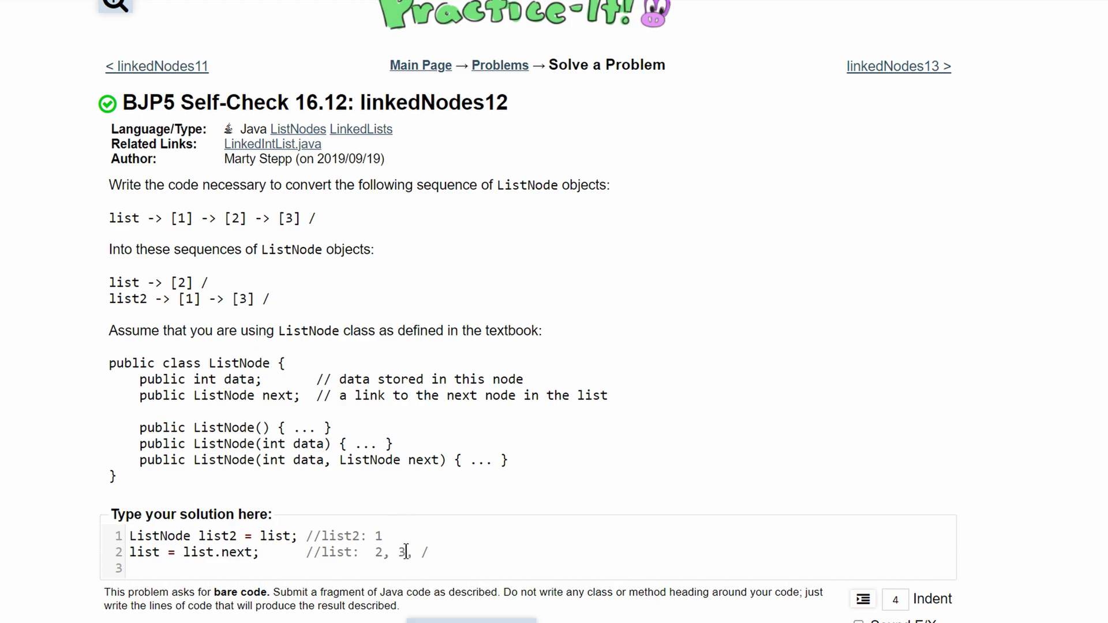
mouse_move(413, 563)
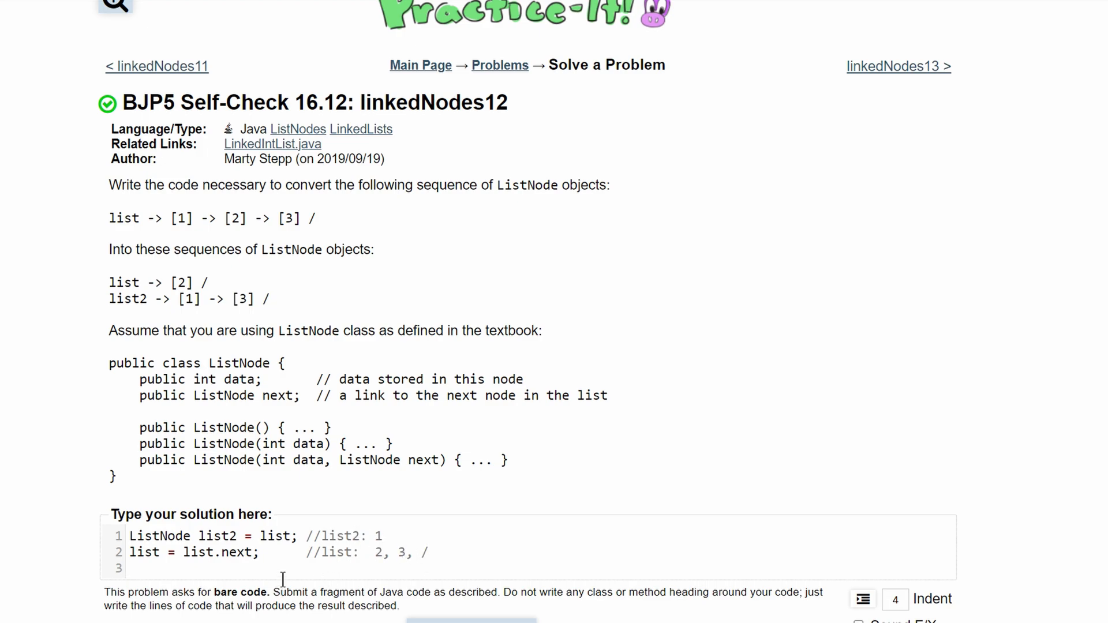
Write the third line 'list2.next = list.next;' with trace comment '//list2: 1, 3, /'
text(list)
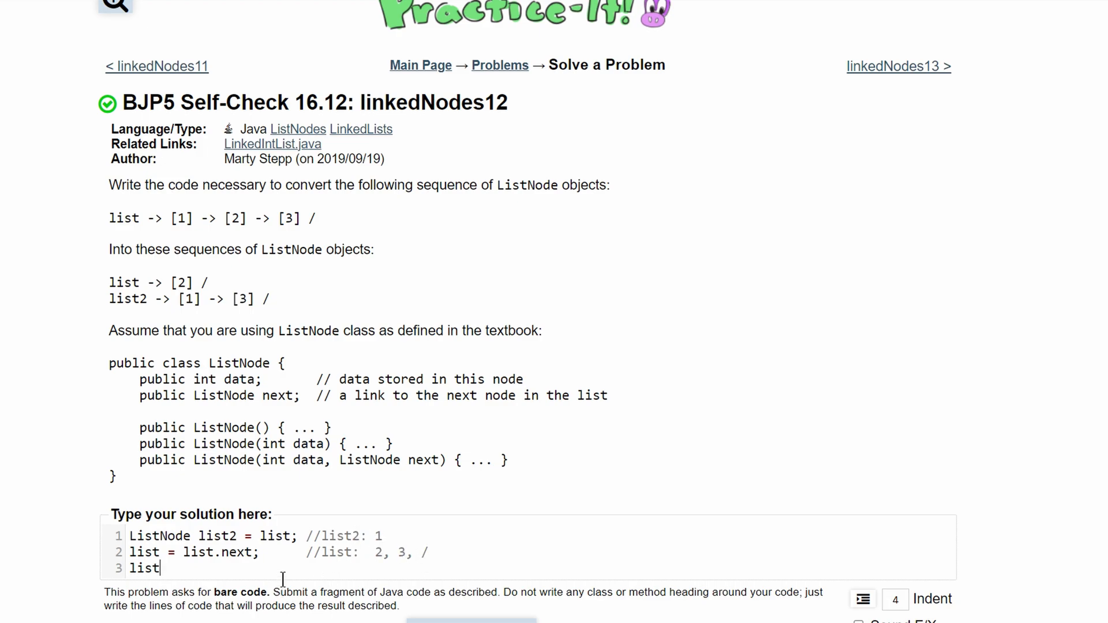
text(2)
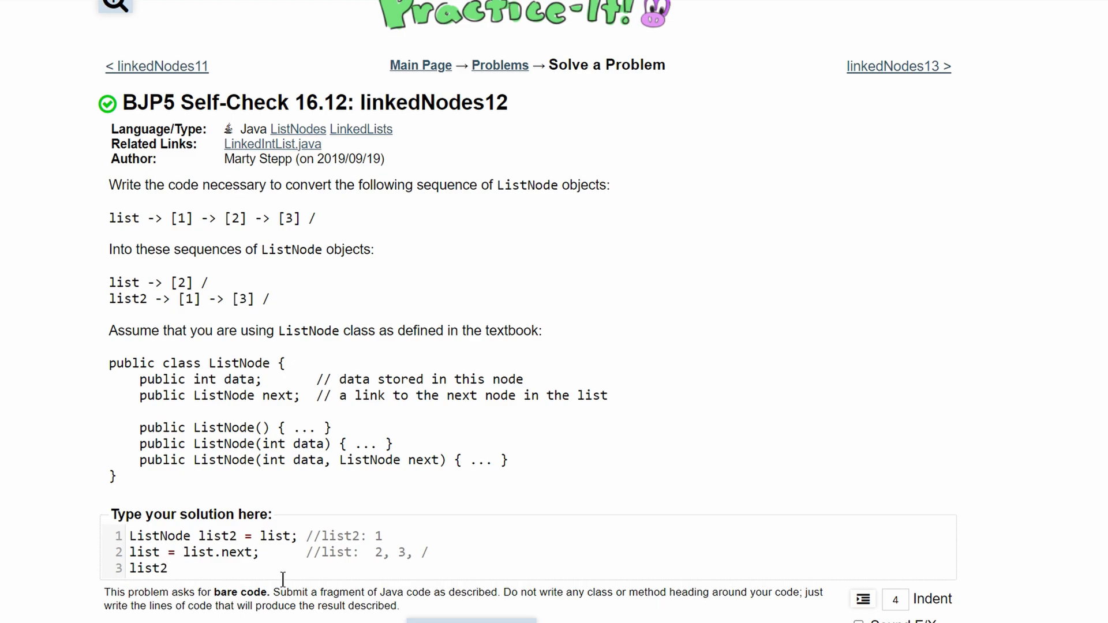
text(.next)
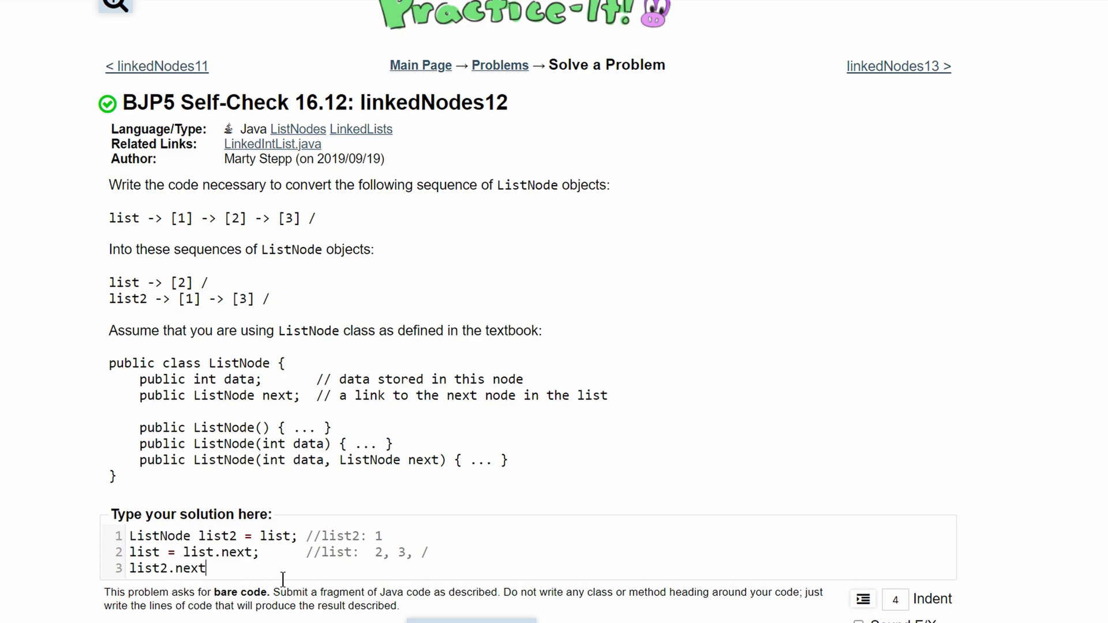
text(= lis)
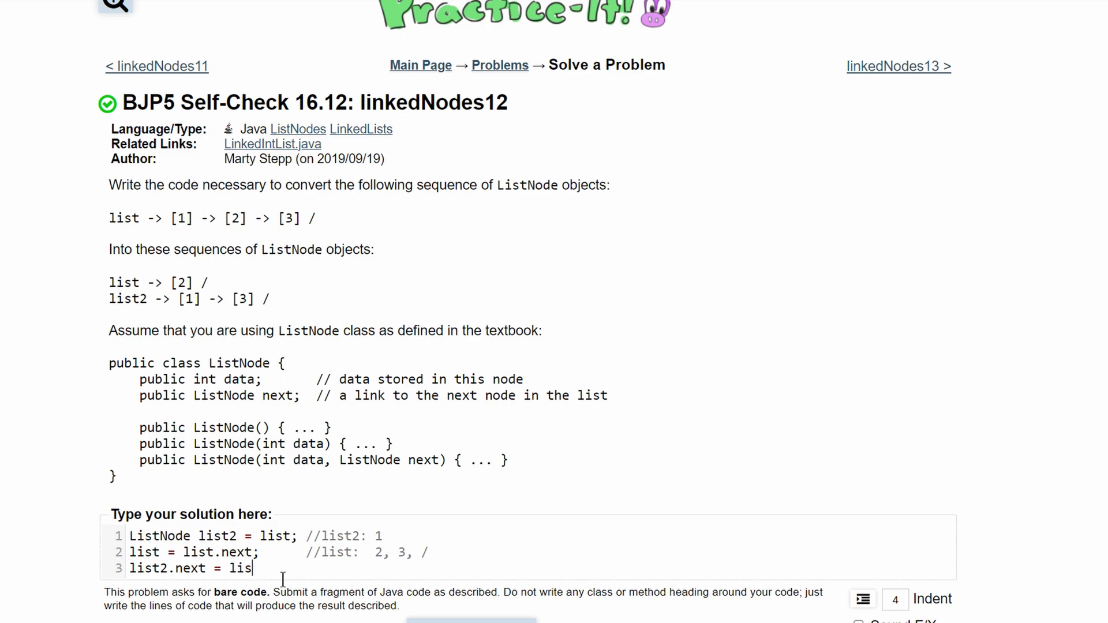
text(t.)
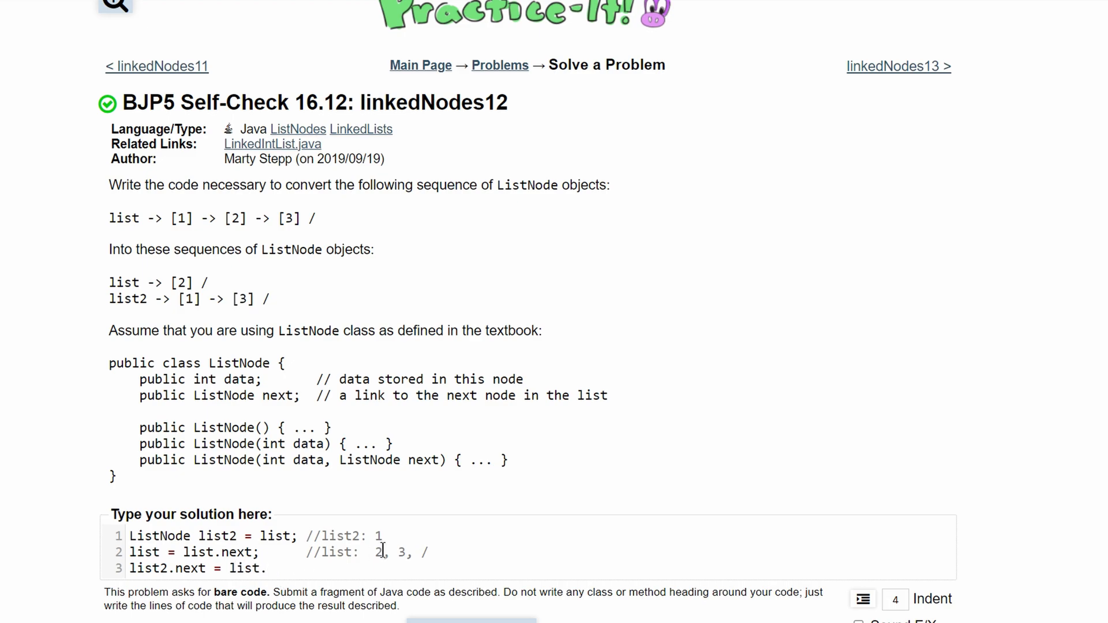
scroll(down, 3)
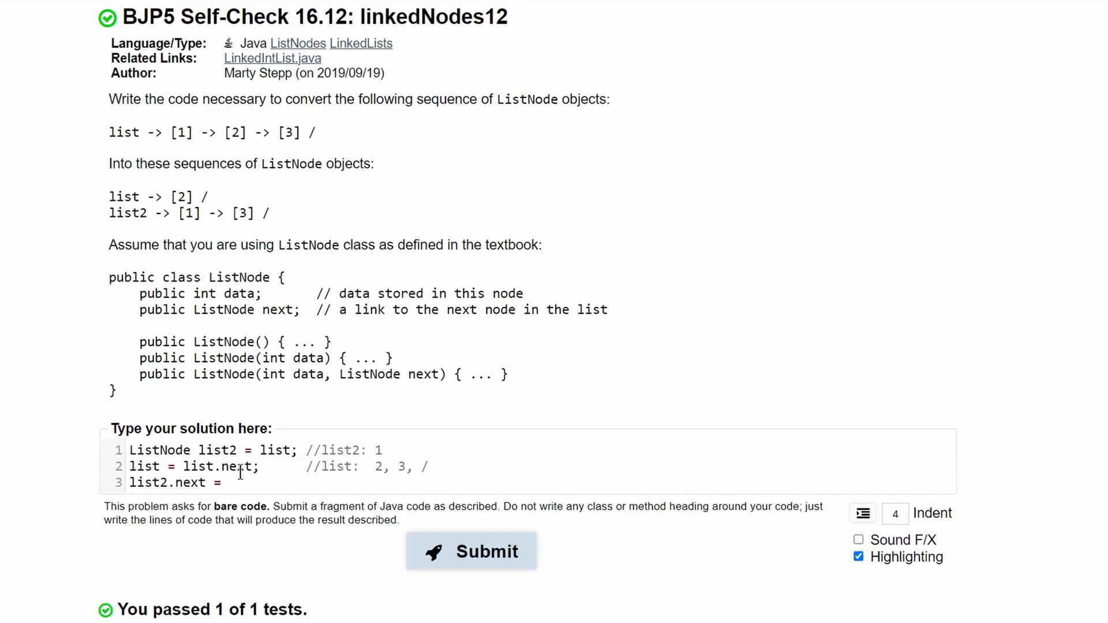
text(list.next)
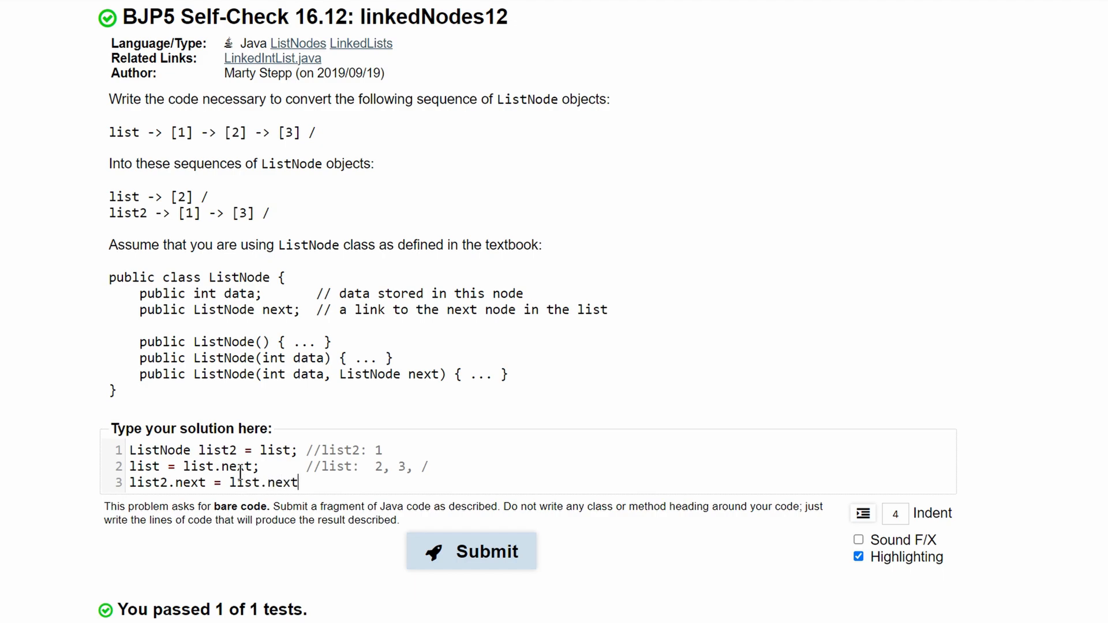
text(;)
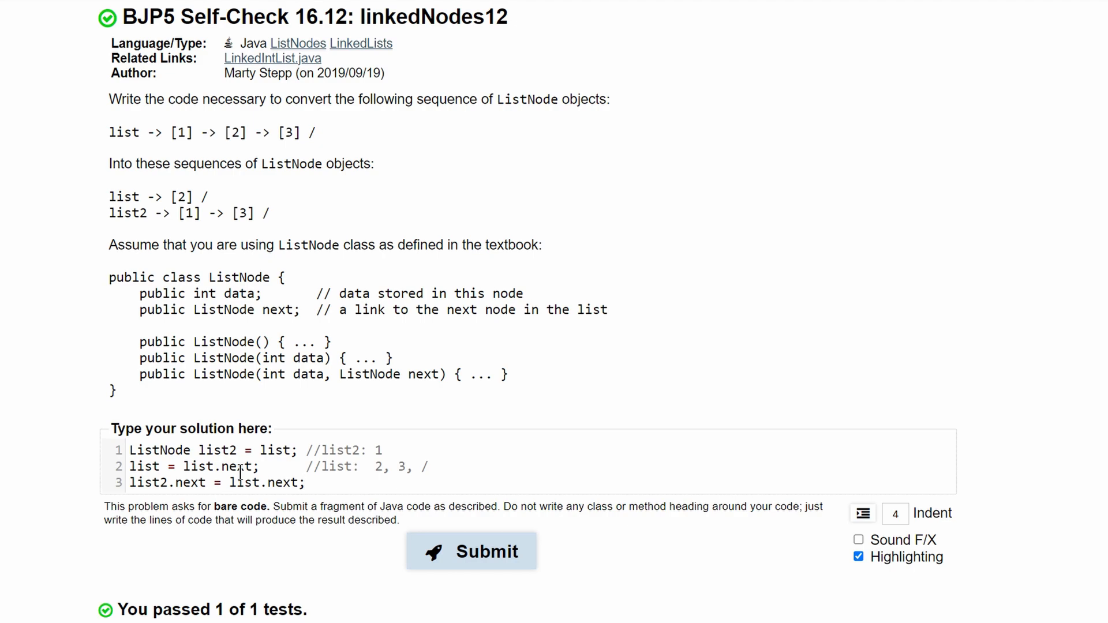
text(//list2:)
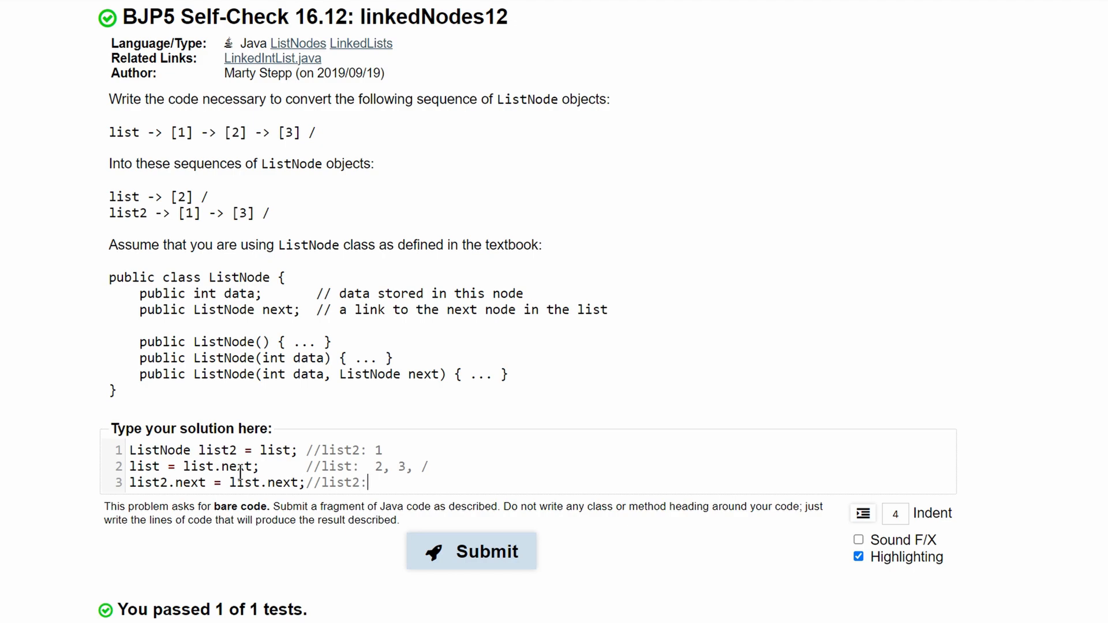
text(1, 3, /)
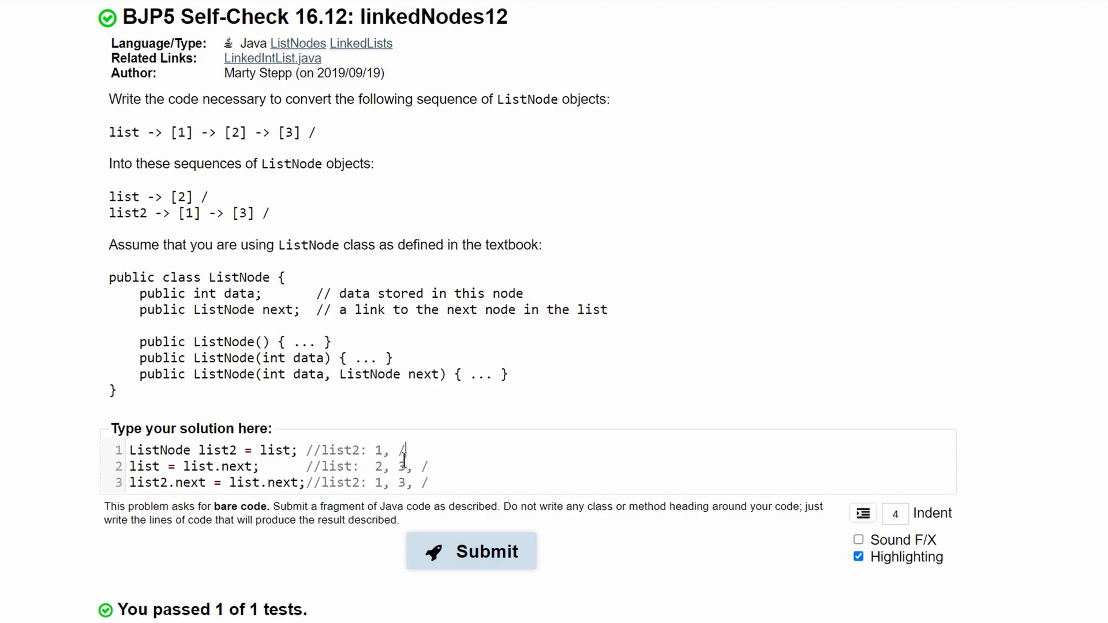
key(Return)
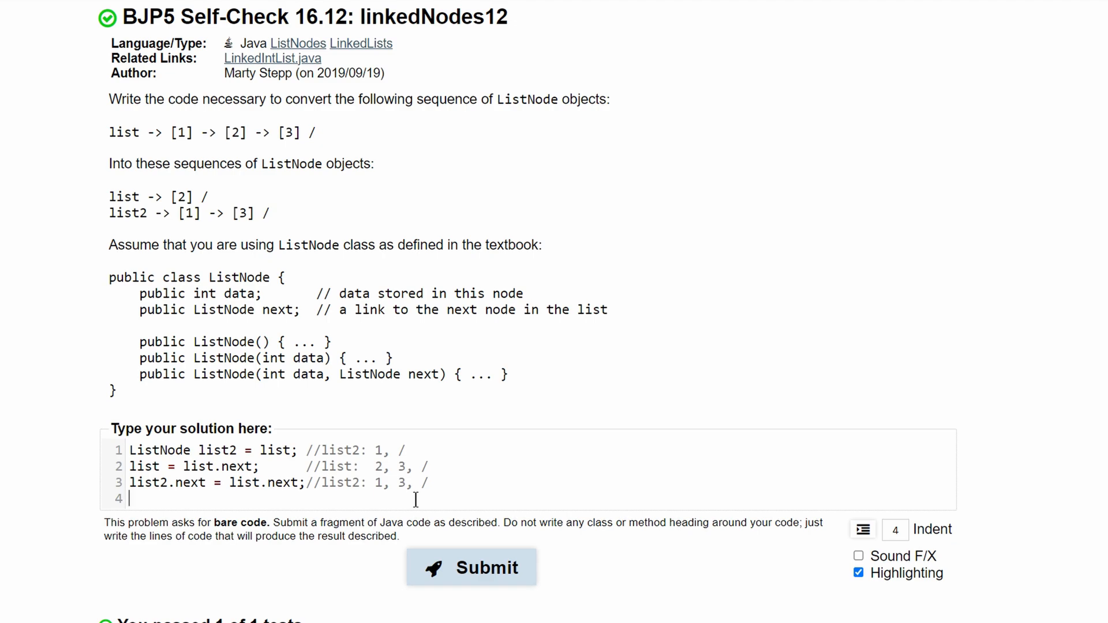
Write the fourth line 'list.next = null;', correcting a list.next.next attempt along the way
text(list.ne)
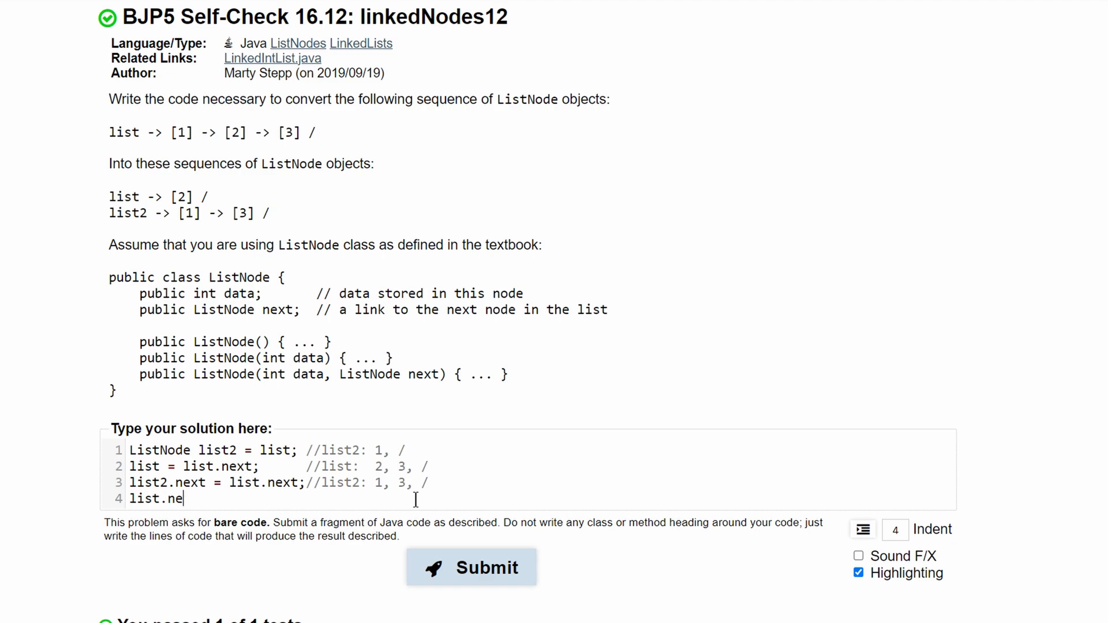
text(xt)
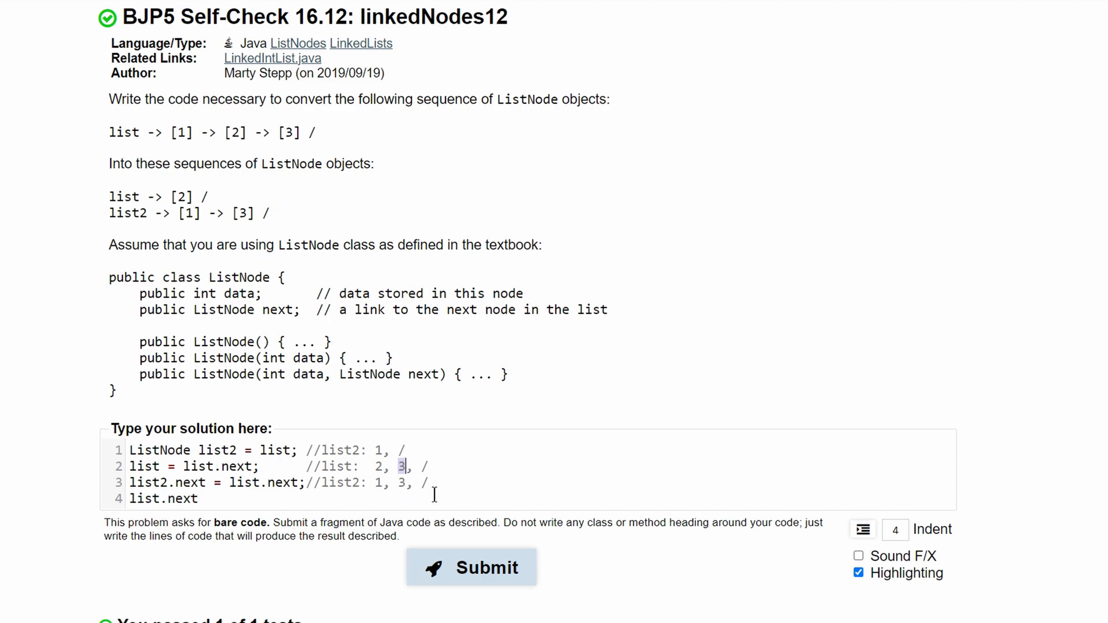
text(=)
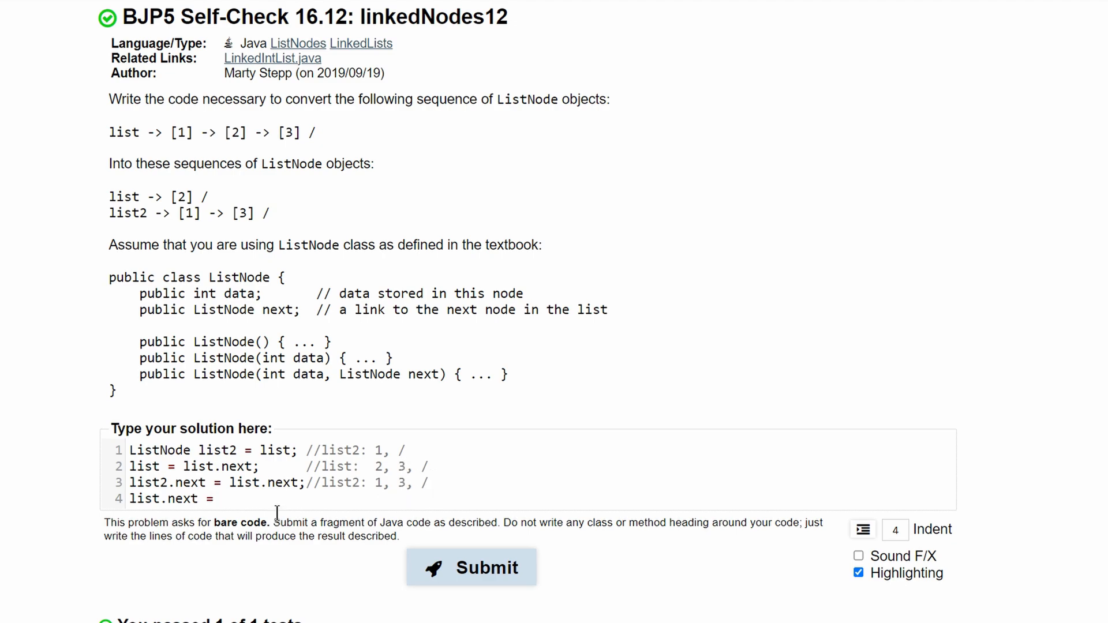
text(list)
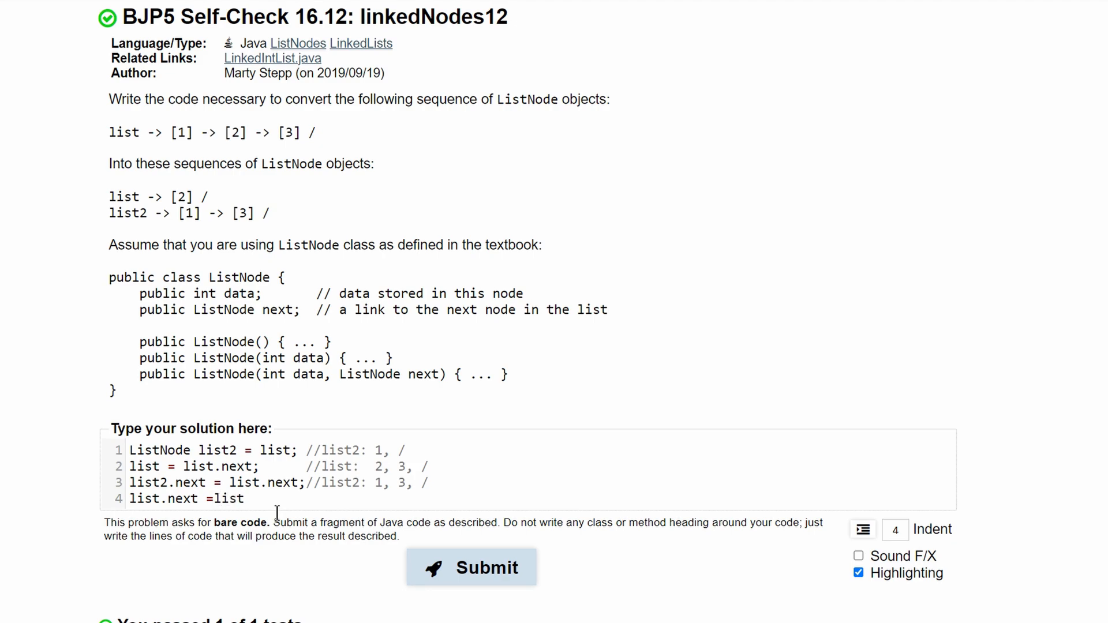
text(.next.)
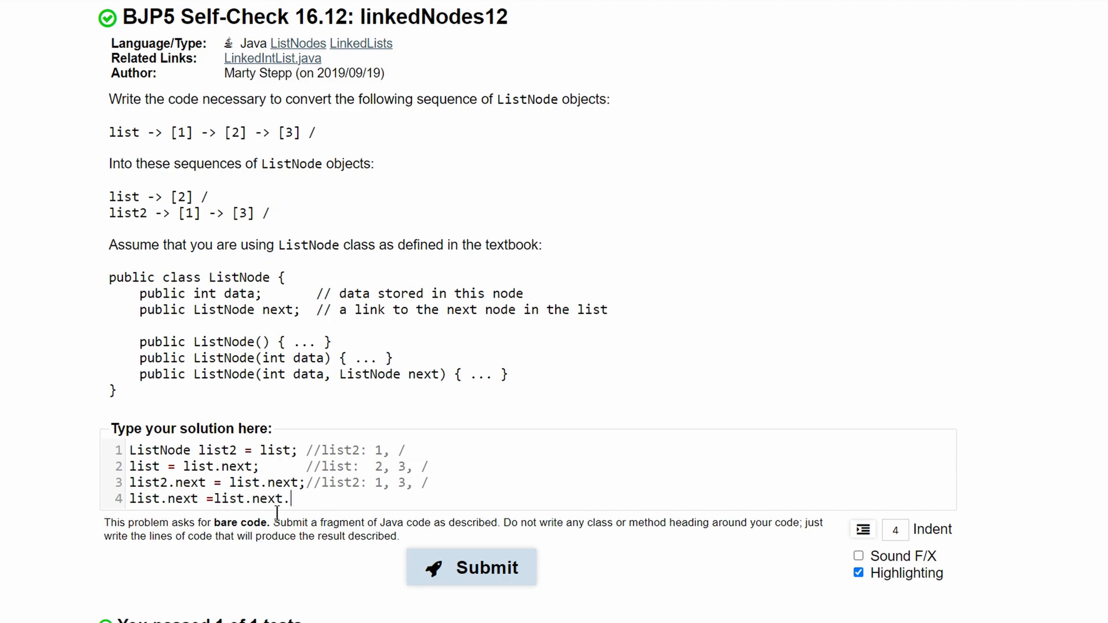
text(next;)
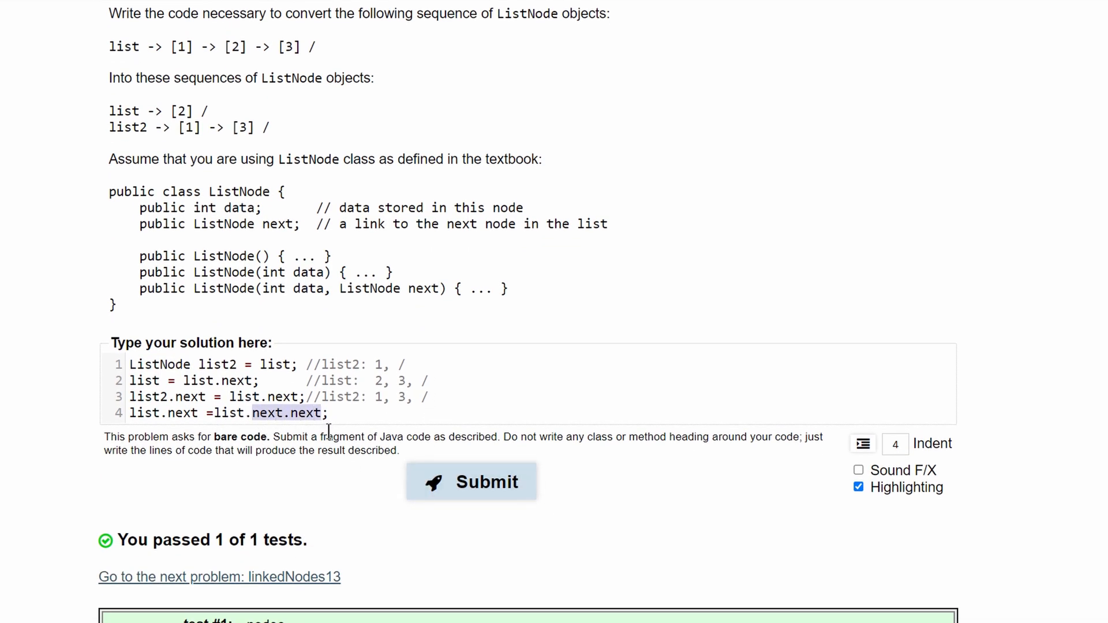
key(Backspace)
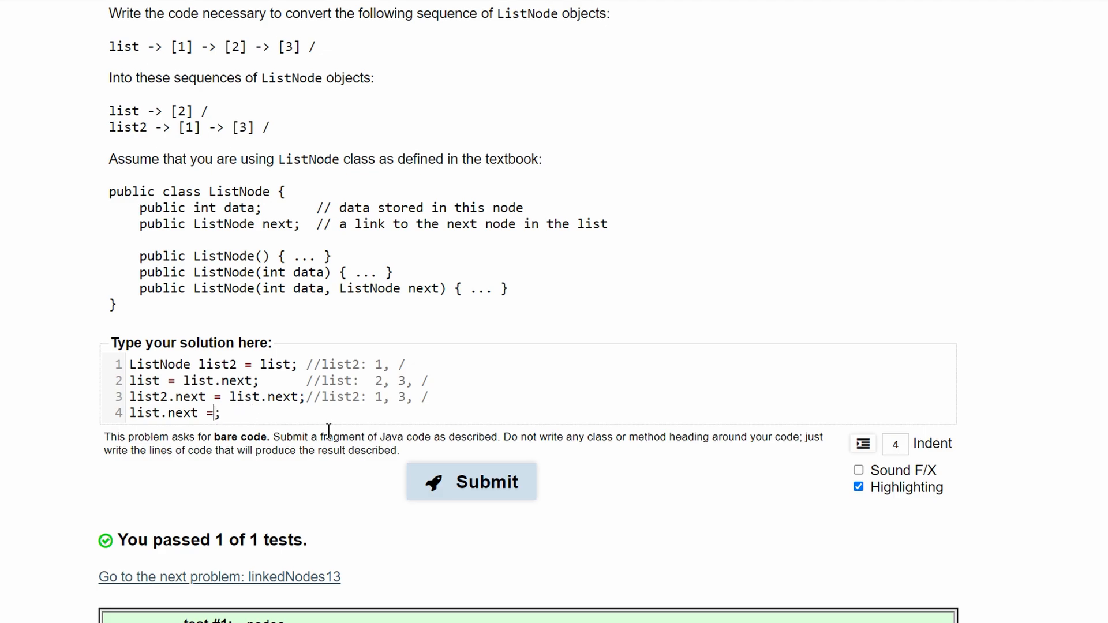
text(null)
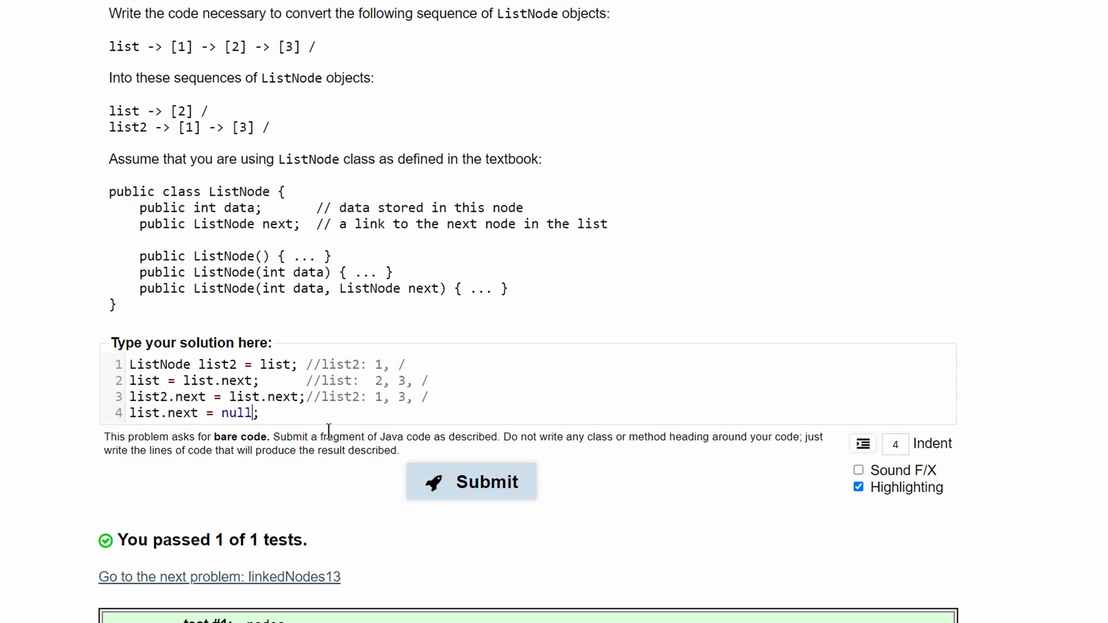
key(Backspace)
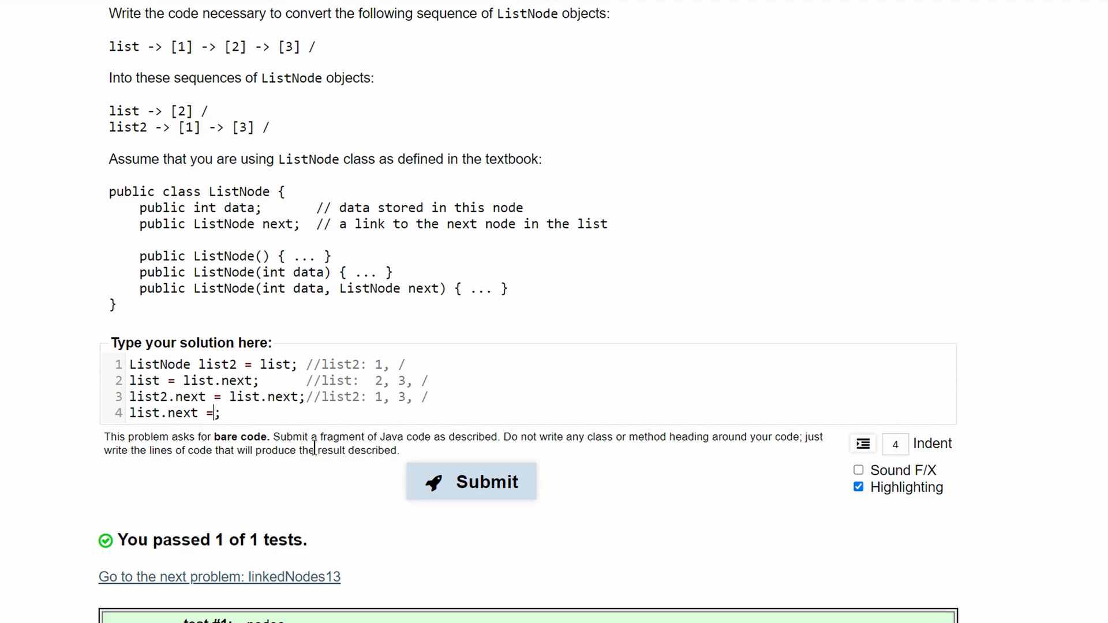
text(list.next.next;)
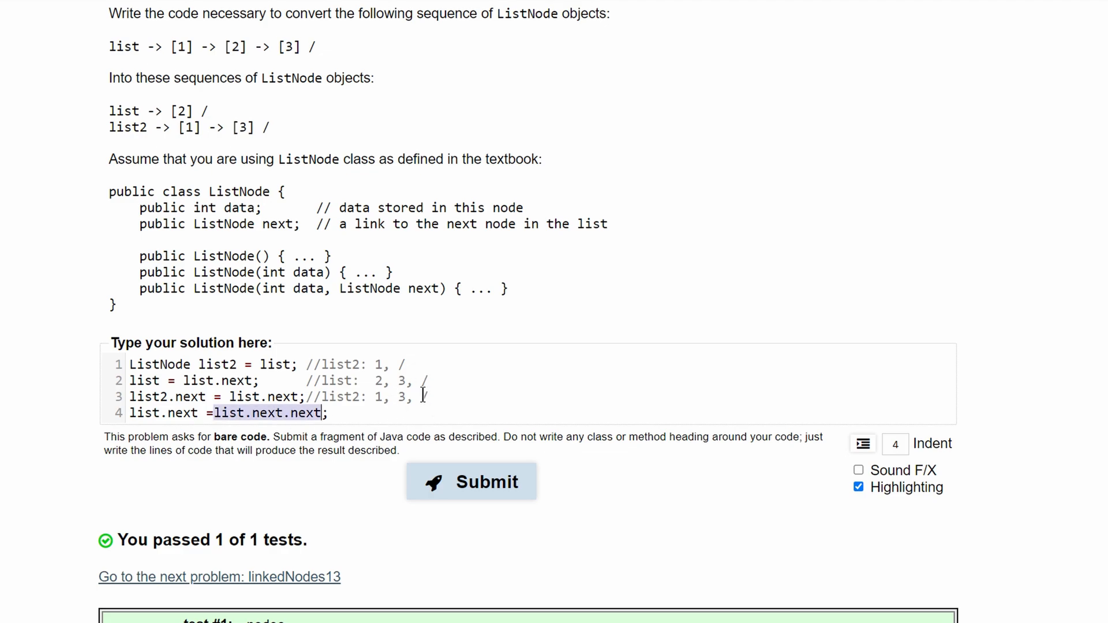
text(null;      //)
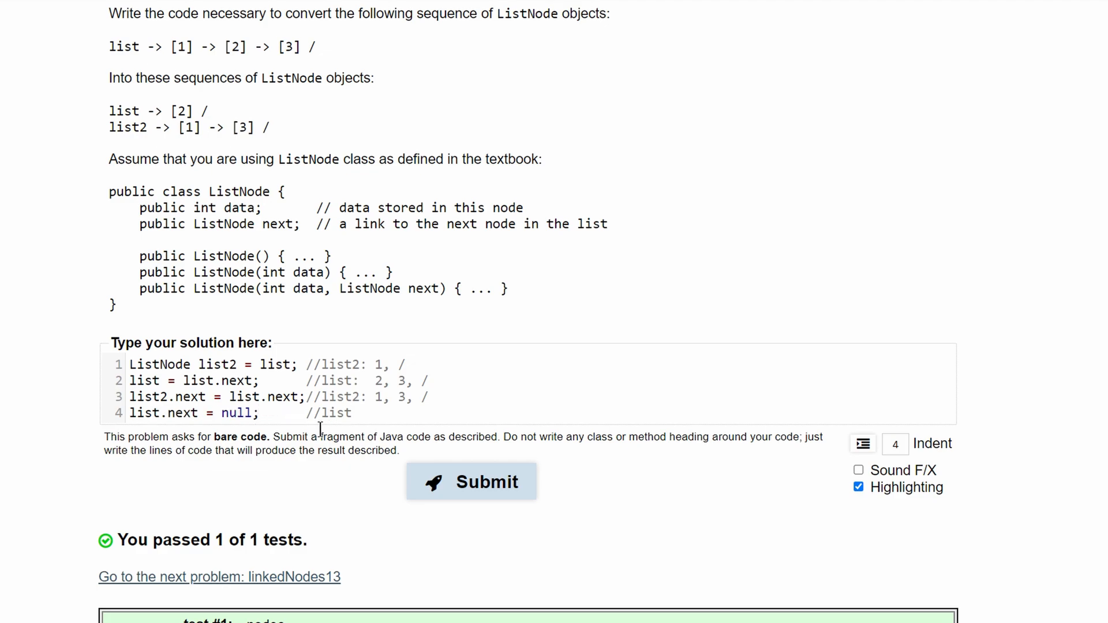
Add the trace comment '//list: 2, /' and submit the four-line solution for testing
text(: 2)
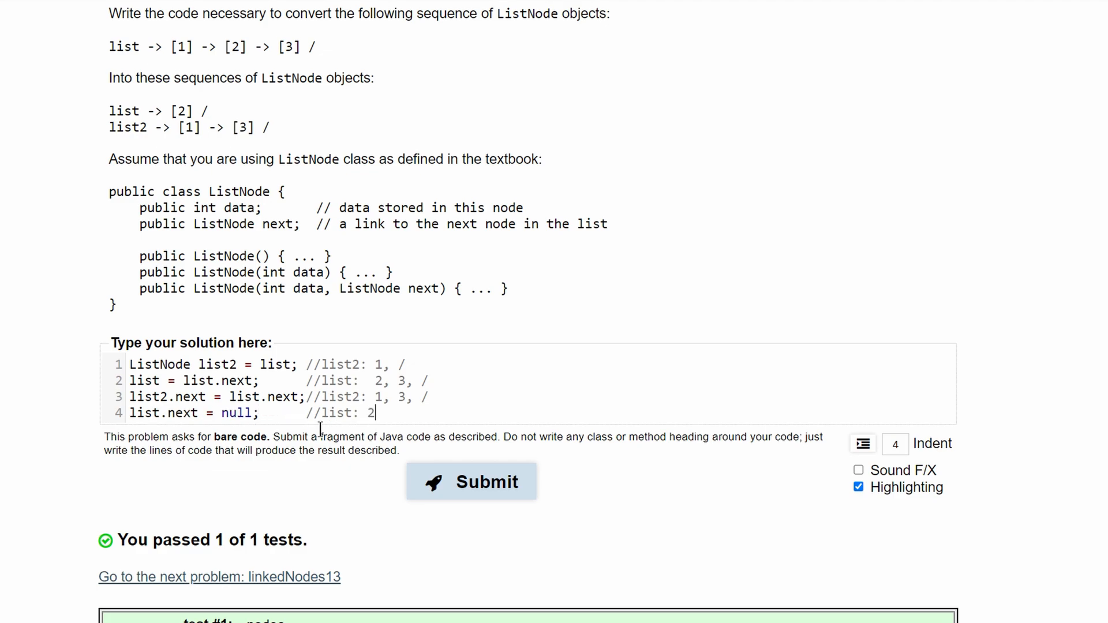
text(, /)
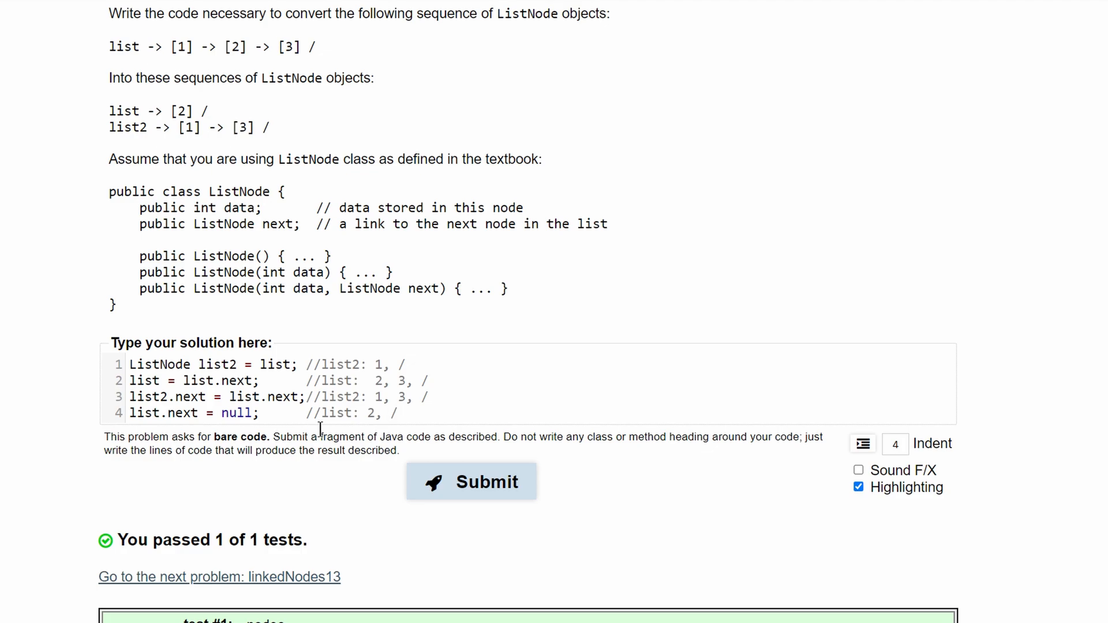
click(471, 483)
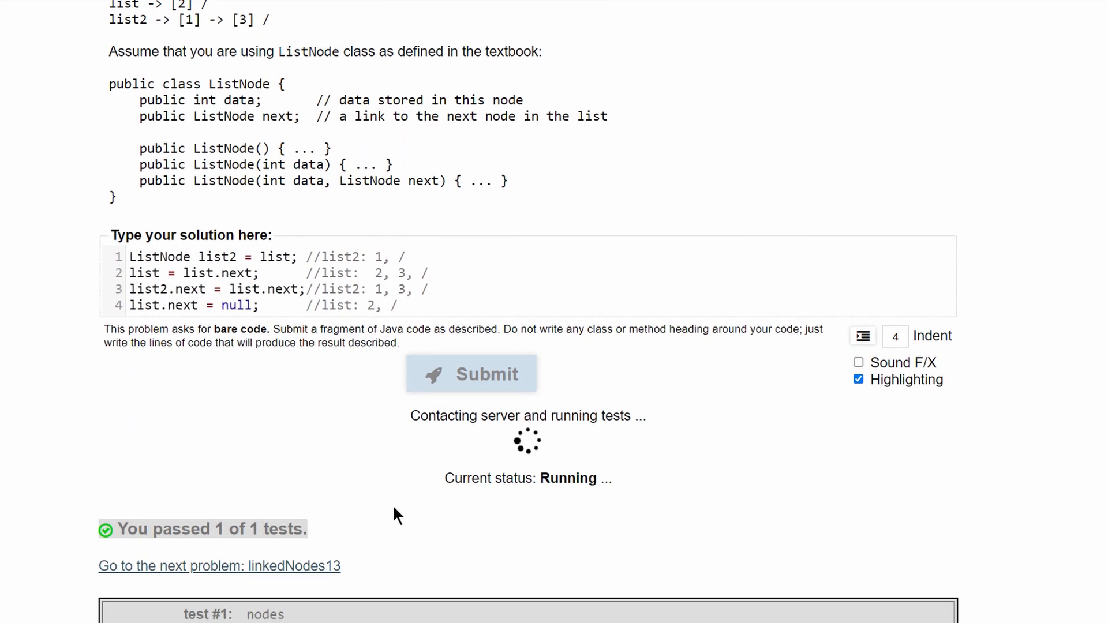